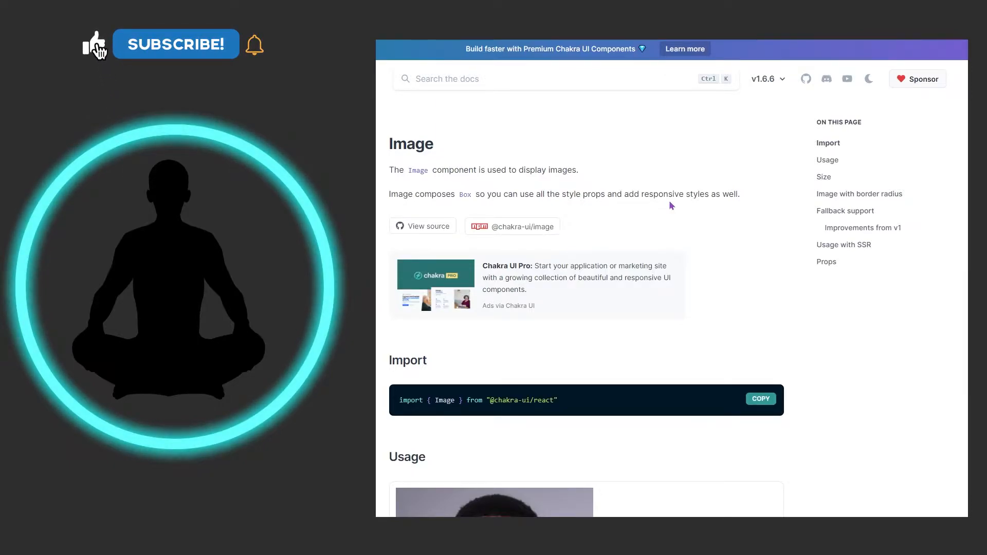
Scroll the Chakra UI Image docs past Import to the Usage example and its editable code.
{"action": "left_click", "coordinate": [176, 44]}
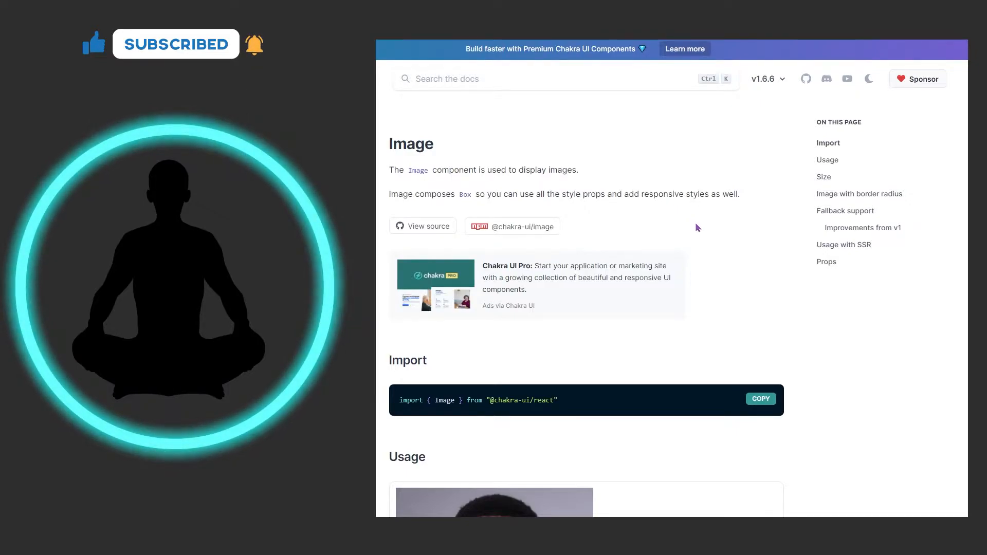
{"action": "scroll", "scroll_direction": "down", "scroll_amount": 3}
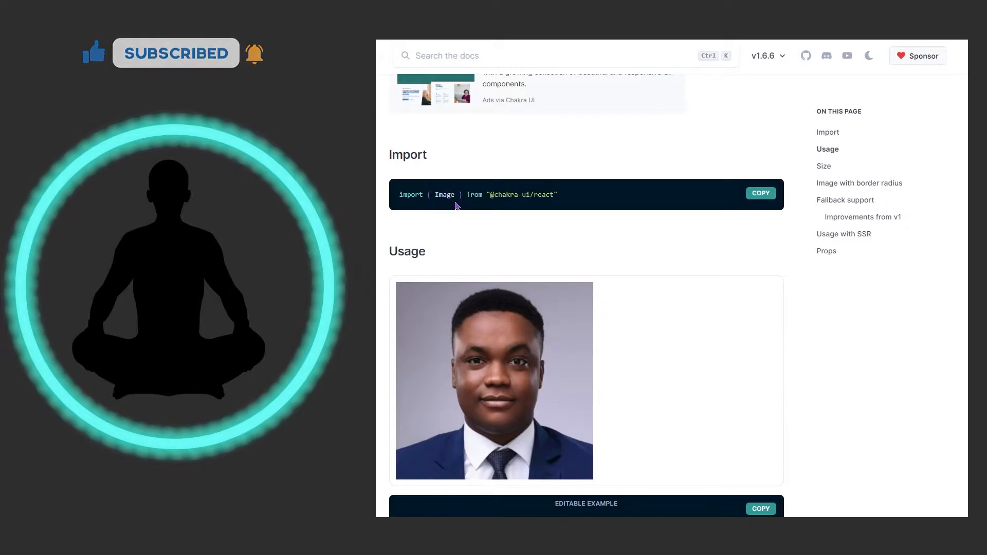
{"action": "scroll", "scroll_direction": "down", "scroll_amount": 3}
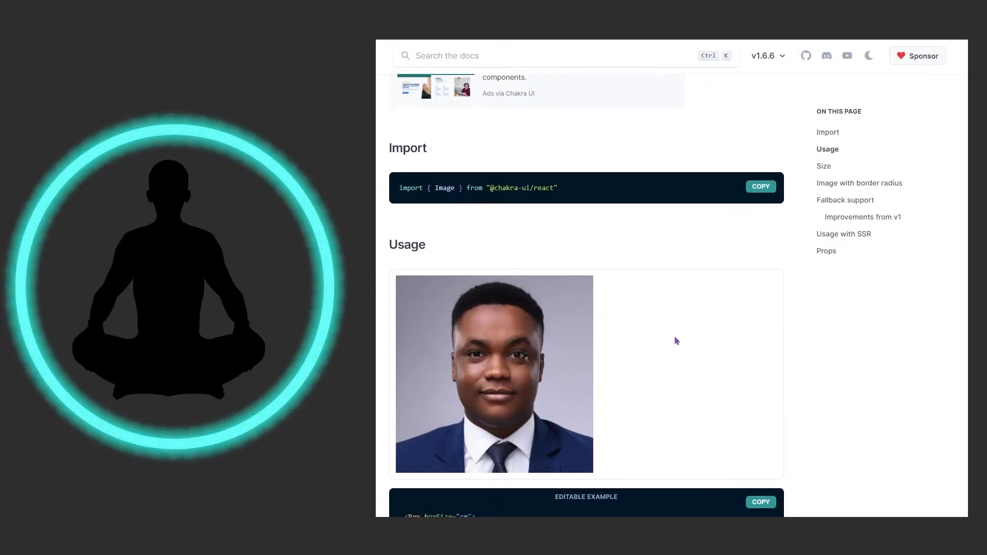
{"action": "scroll", "scroll_direction": "down", "scroll_amount": 3}
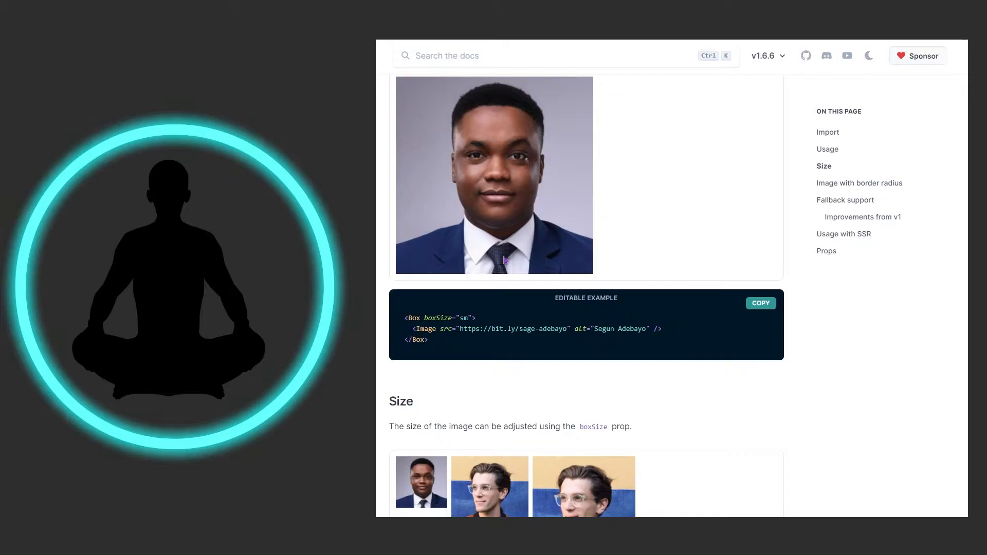
{"action": "mouse_move", "coordinate": [512, 263]}
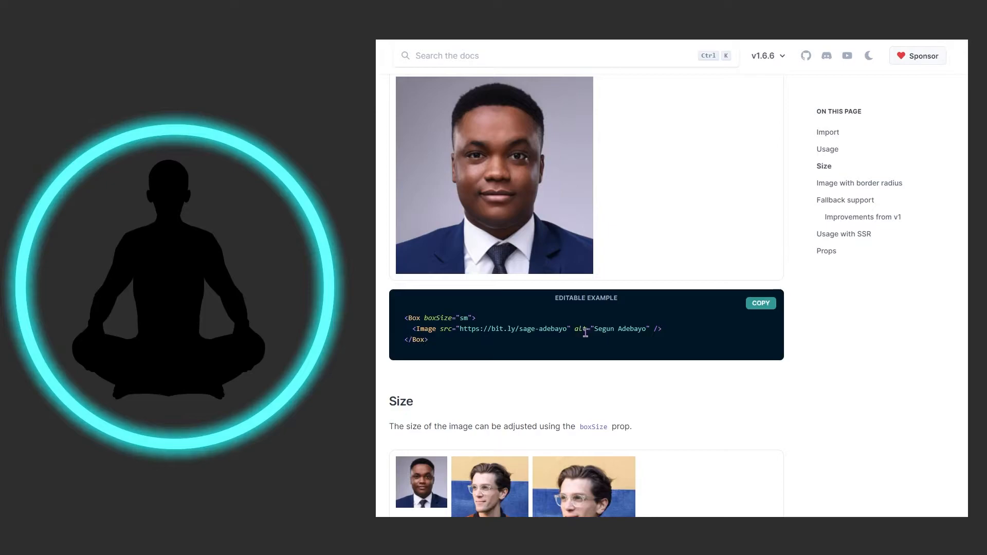
Scroll to the Size section's Stack example with 100px, 150px and 200px images using boxSize and objectFit.
{"action": "scroll", "scroll_direction": "down", "scroll_amount": 3}
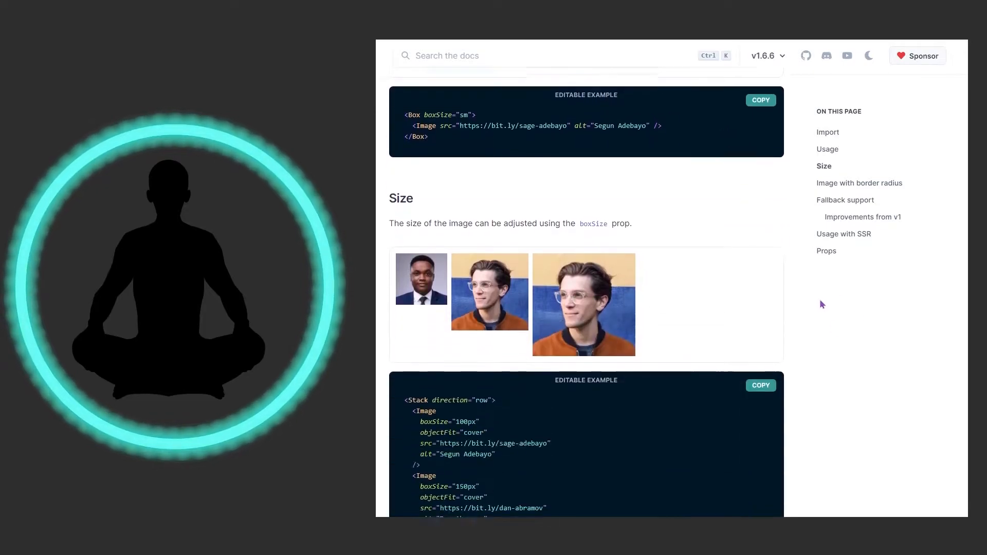
{"action": "scroll", "scroll_direction": "down", "scroll_amount": 3}
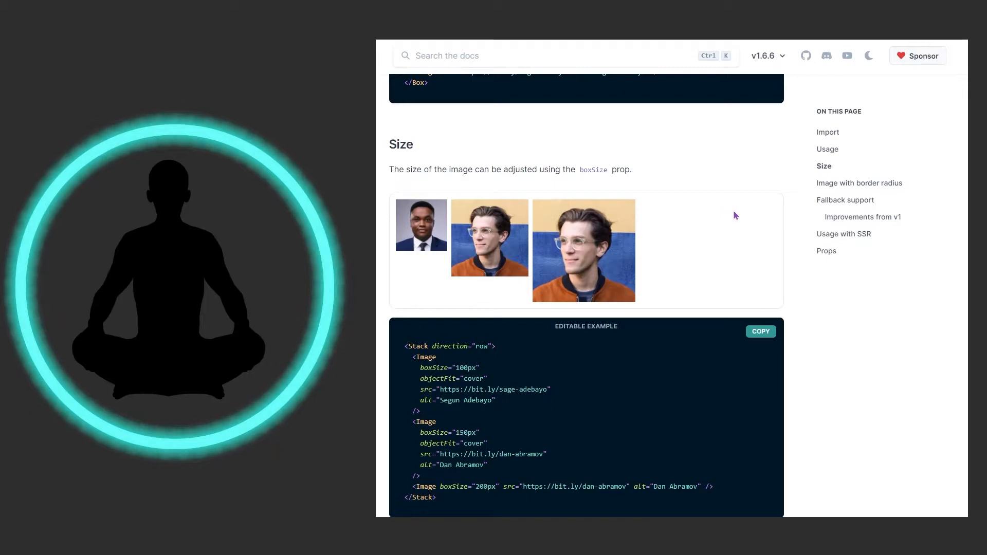
{"action": "scroll", "scroll_direction": "down", "scroll_amount": 3}
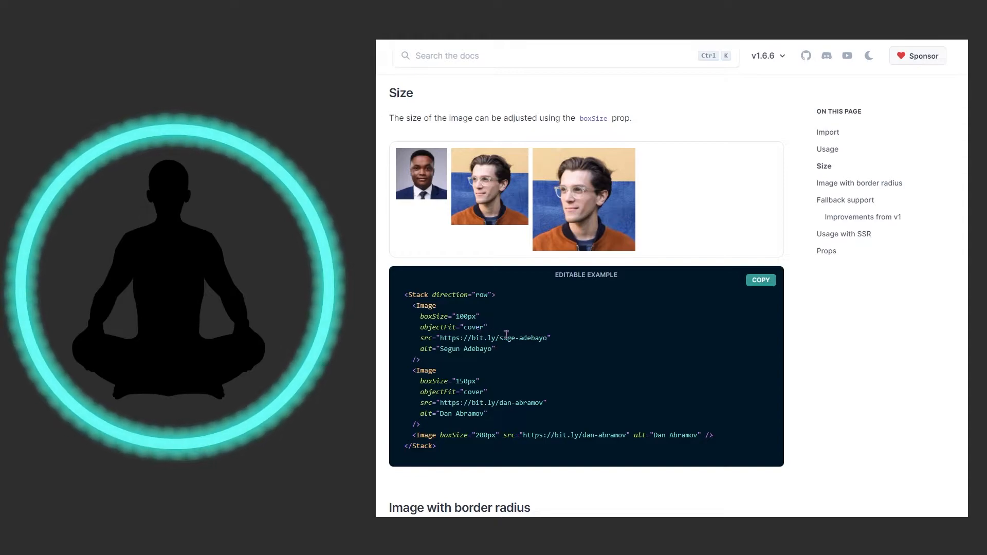
{"action": "mouse_move", "coordinate": [487, 245]}
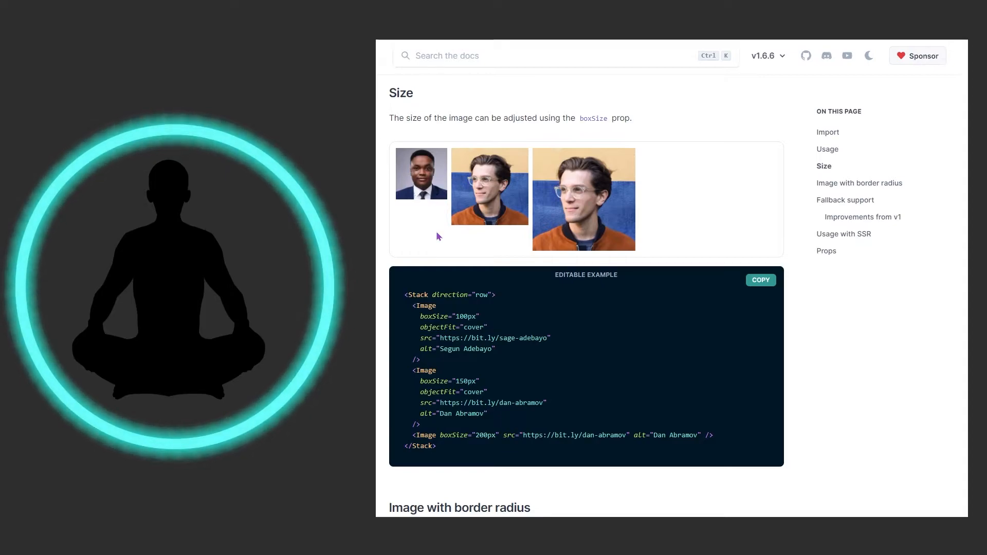
{"action": "mouse_move", "coordinate": [517, 314]}
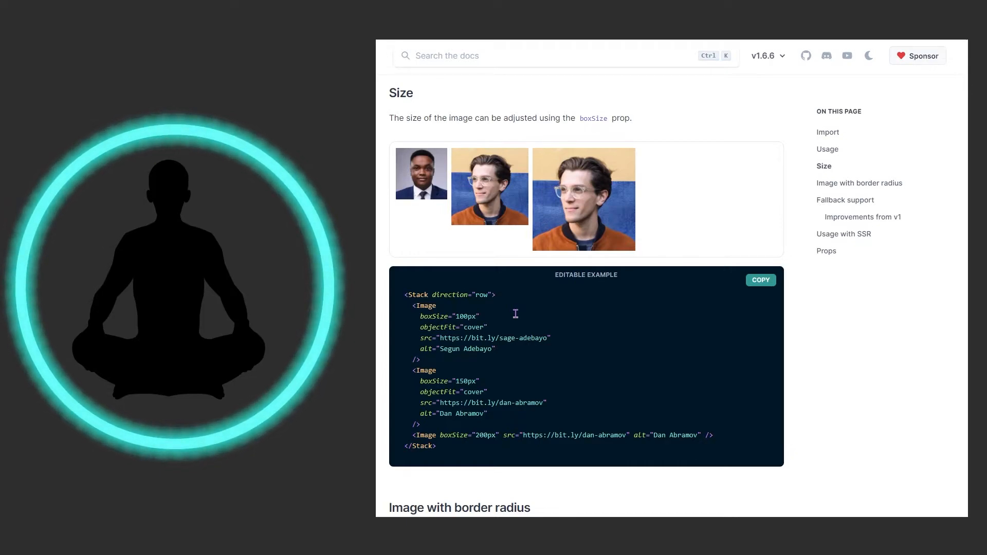
Scroll to the 'Image with border radius' example showing the round 150px portrait and its code.
{"action": "scroll", "scroll_direction": "down", "scroll_amount": 3}
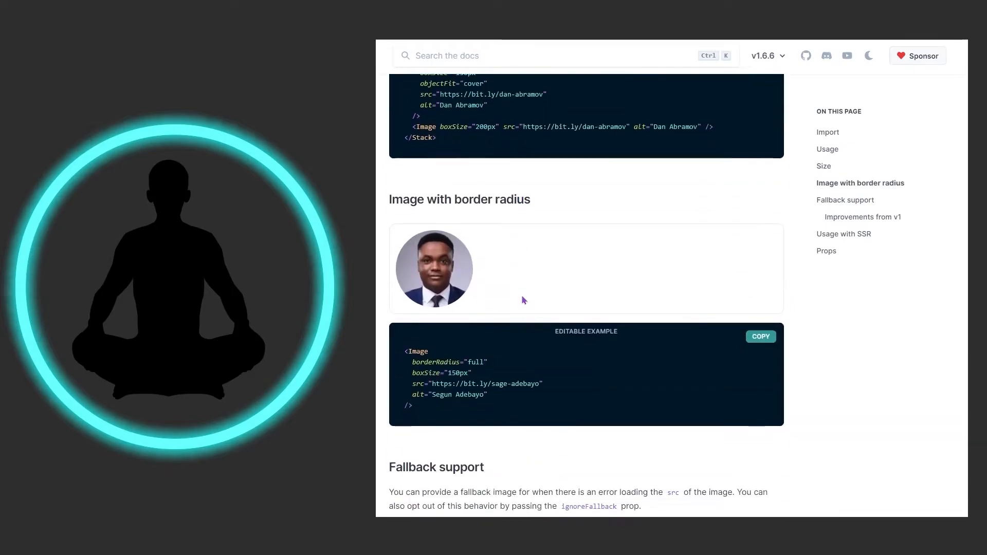
{"action": "scroll", "scroll_direction": "down", "scroll_amount": 3}
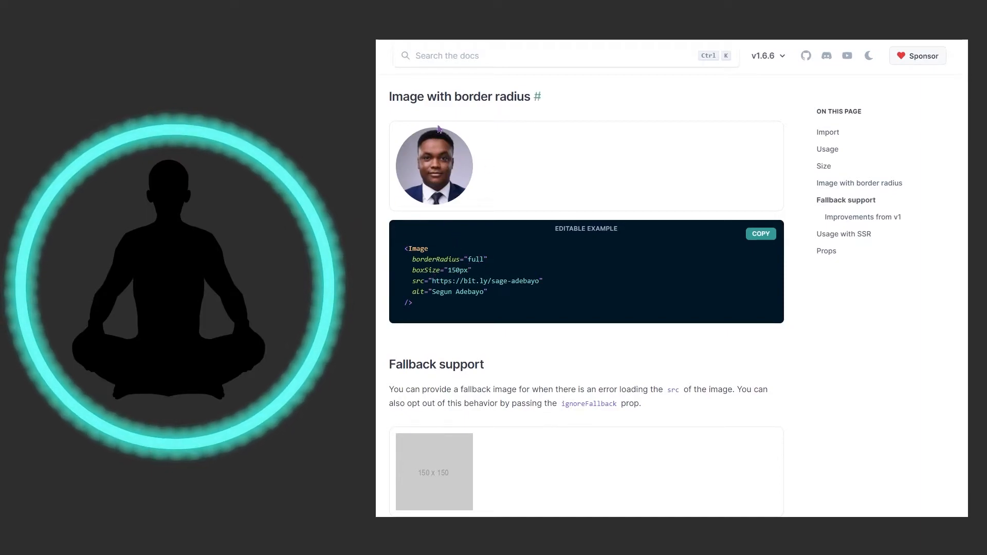
{"action": "mouse_move", "coordinate": [458, 191]}
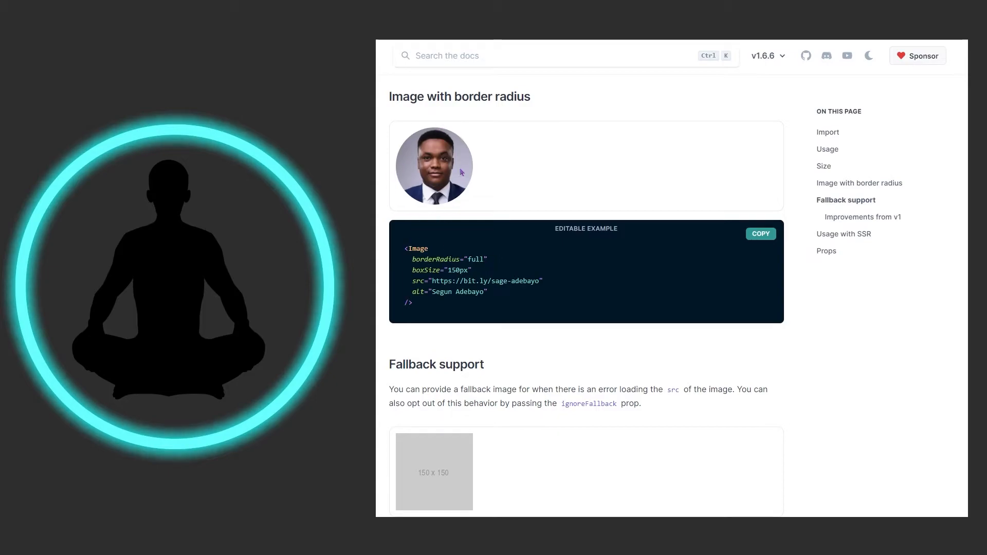
{"action": "mouse_move", "coordinate": [506, 186]}
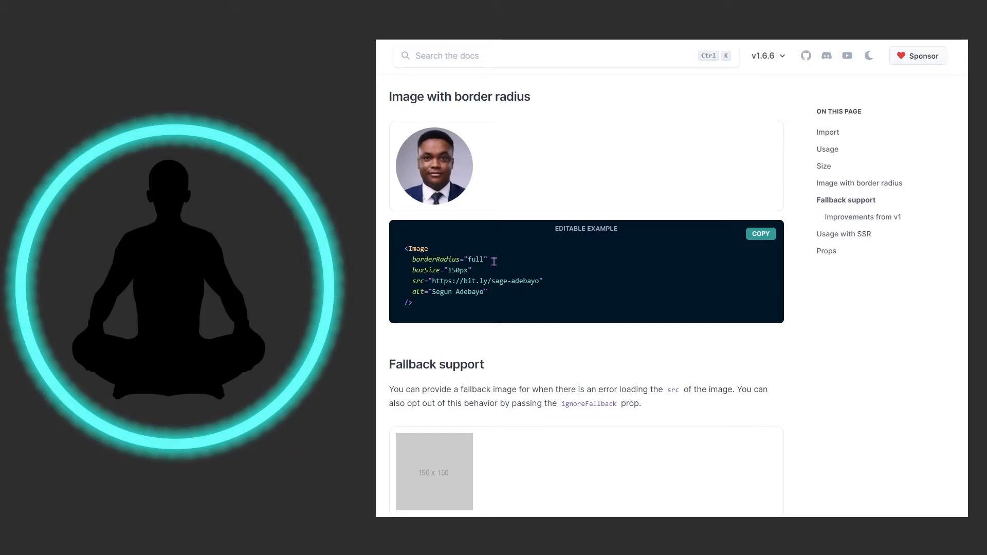
Scroll through Fallback support's fallbackSrc example and v1 improvements to Usage with SSR.
{"action": "scroll", "scroll_direction": "down", "scroll_amount": 3}
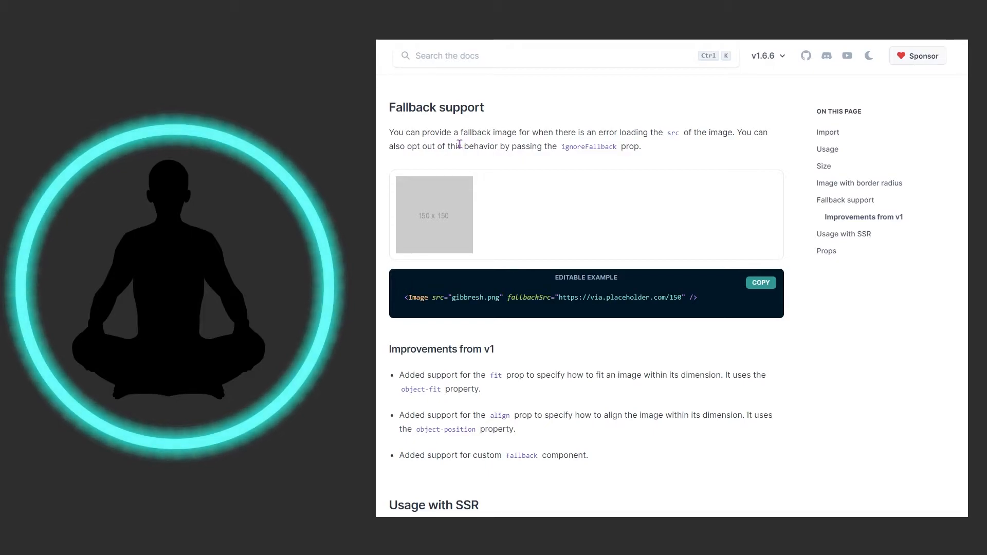
{"action": "mouse_move", "coordinate": [653, 150]}
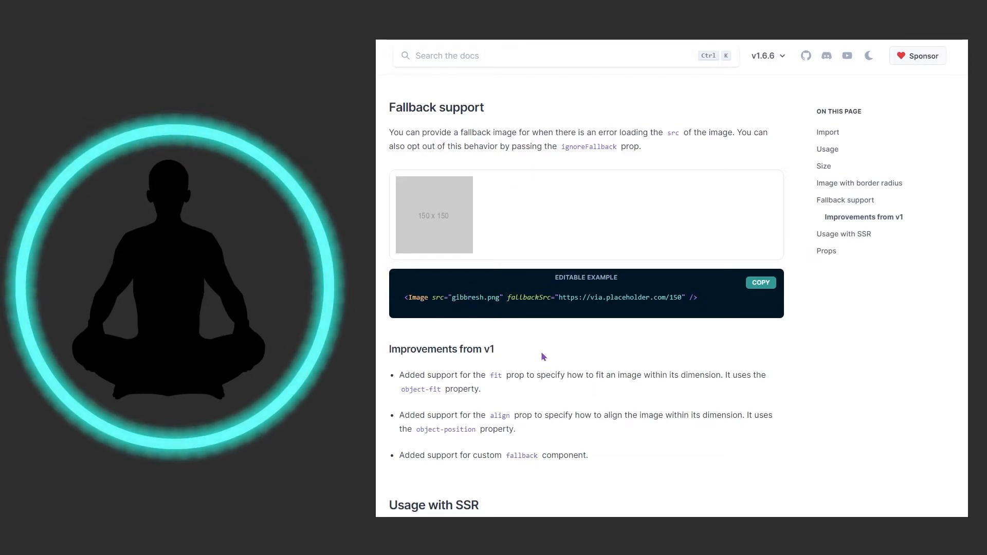
{"action": "mouse_move", "coordinate": [608, 302]}
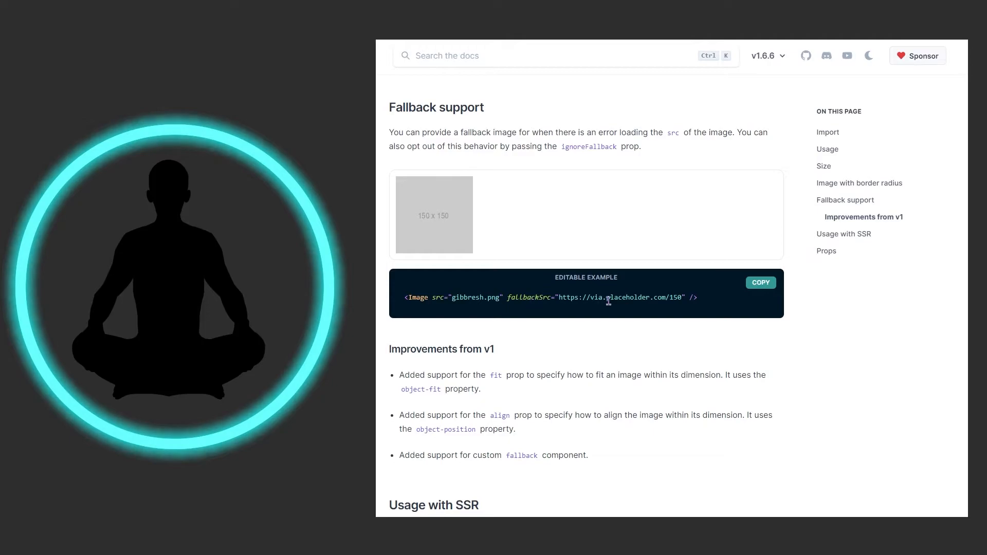
{"action": "mouse_move", "coordinate": [427, 226]}
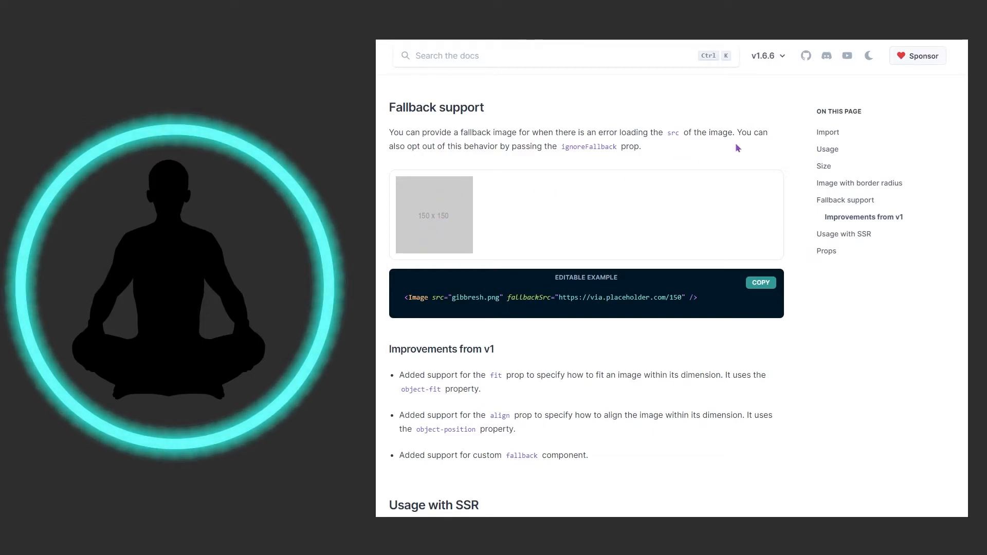
{"action": "mouse_move", "coordinate": [743, 127]}
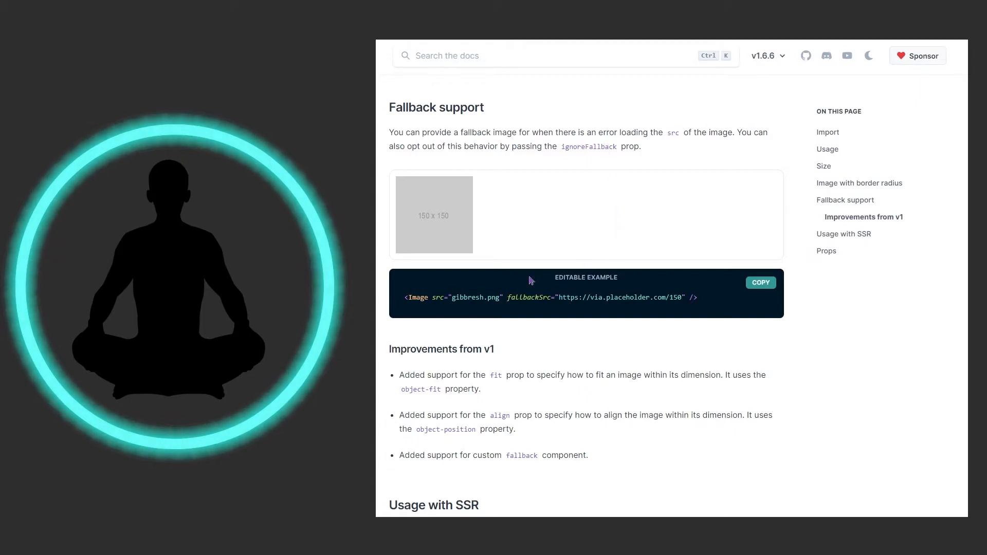
{"action": "mouse_move", "coordinate": [503, 258]}
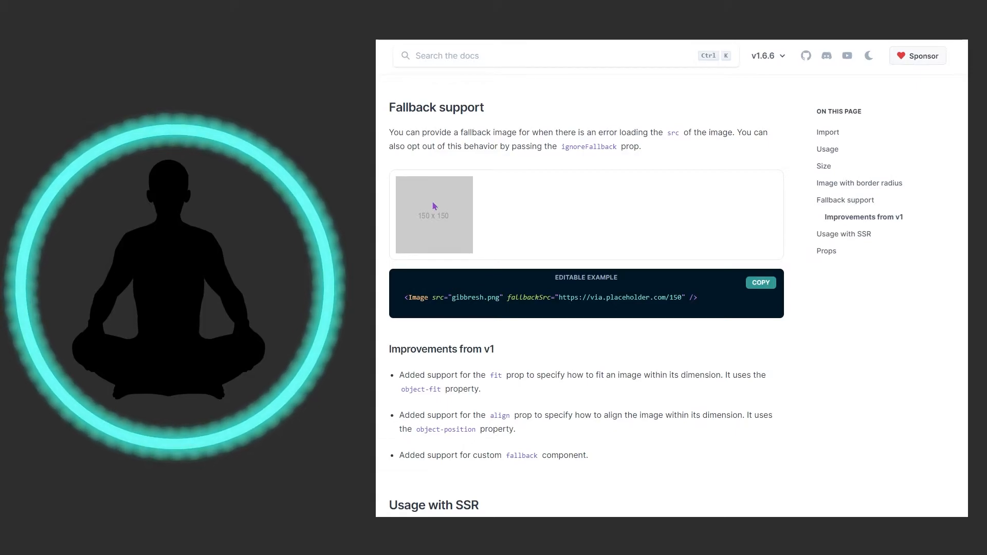
{"action": "mouse_move", "coordinate": [498, 233]}
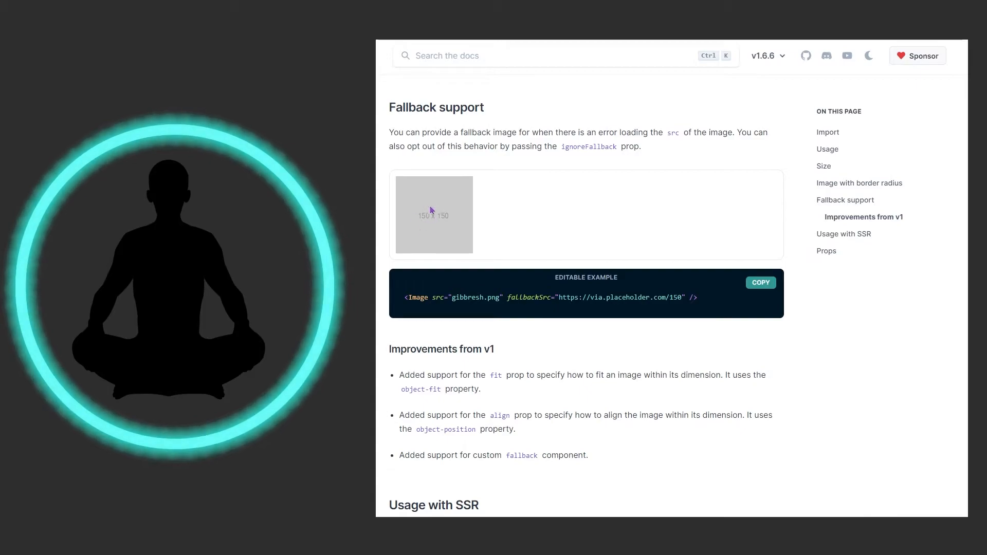
{"action": "mouse_move", "coordinate": [420, 256]}
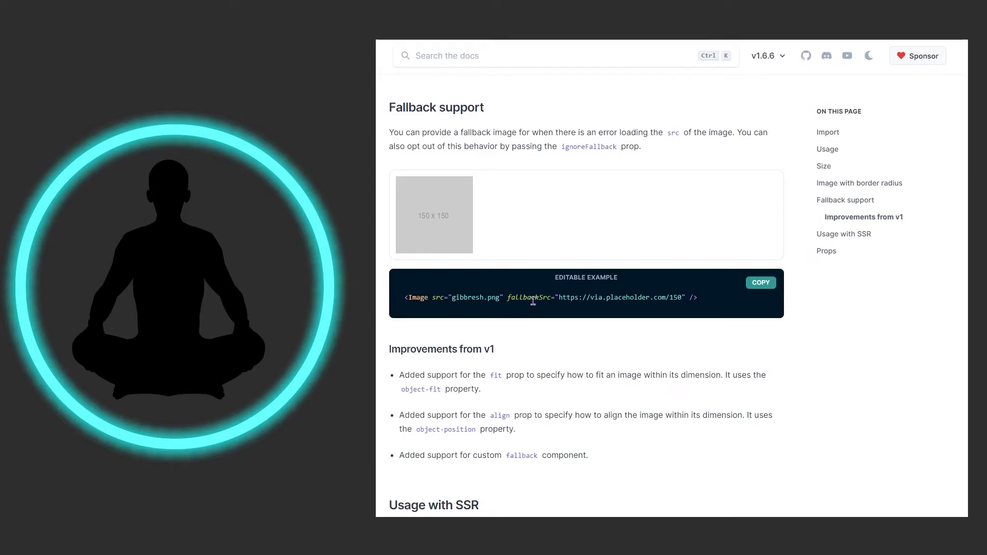
{"action": "scroll", "scroll_direction": "down", "scroll_amount": 3}
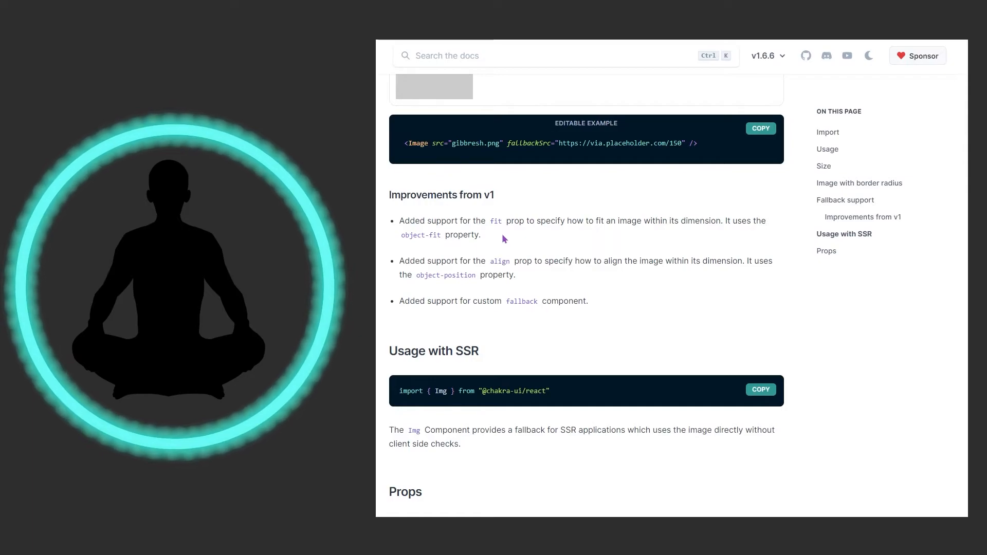
Scroll through the Props table (align, crossOrigin, fallback, fit, src, srcSet) to the page bottom.
{"action": "scroll", "scroll_direction": "down", "scroll_amount": 3}
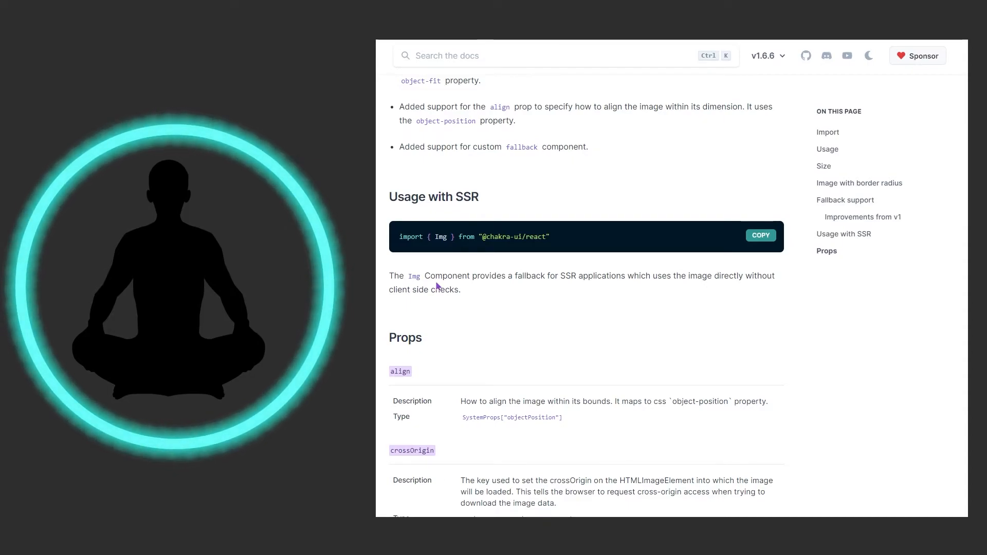
{"action": "mouse_move", "coordinate": [474, 297]}
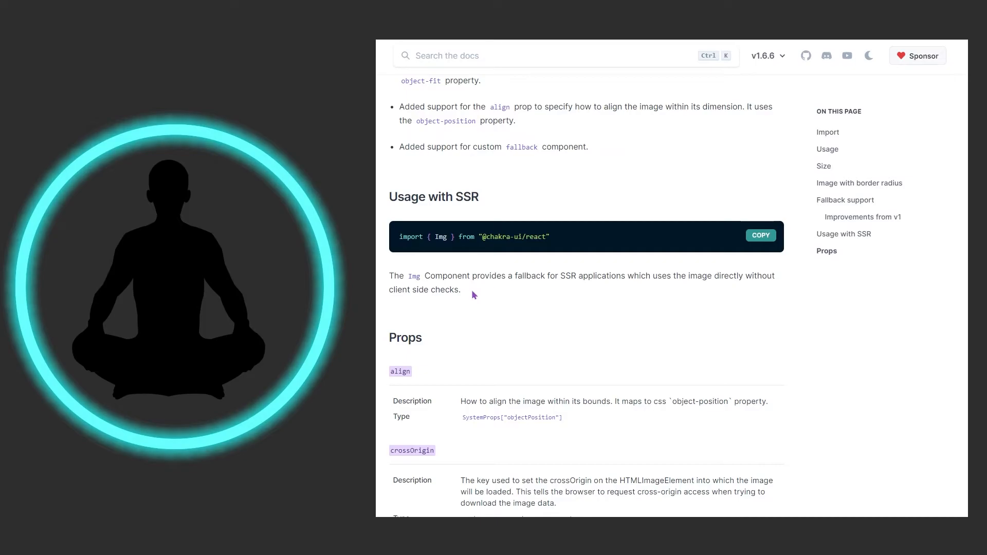
{"action": "scroll", "scroll_direction": "down", "scroll_amount": 3}
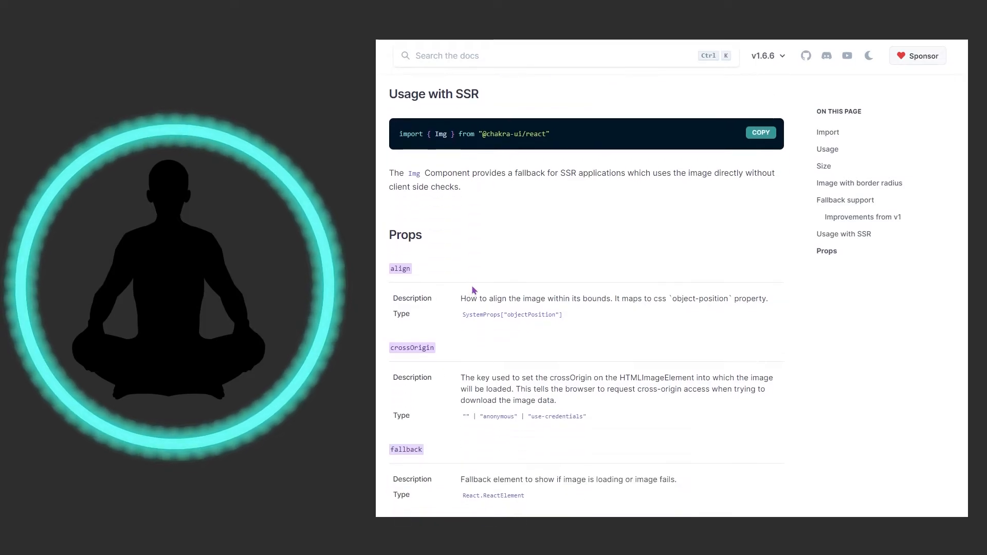
{"action": "scroll", "scroll_direction": "down", "scroll_amount": 3}
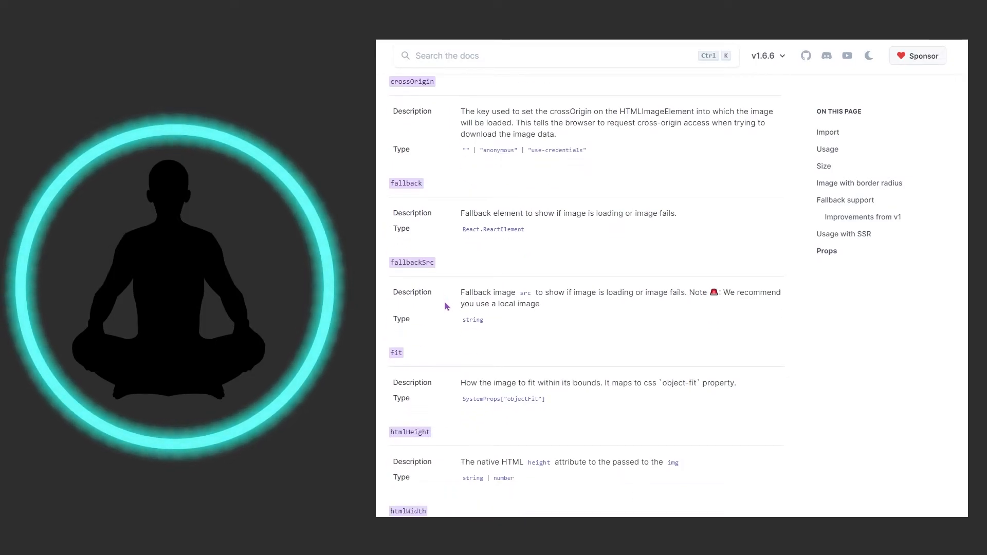
{"action": "scroll", "scroll_direction": "down", "scroll_amount": 3}
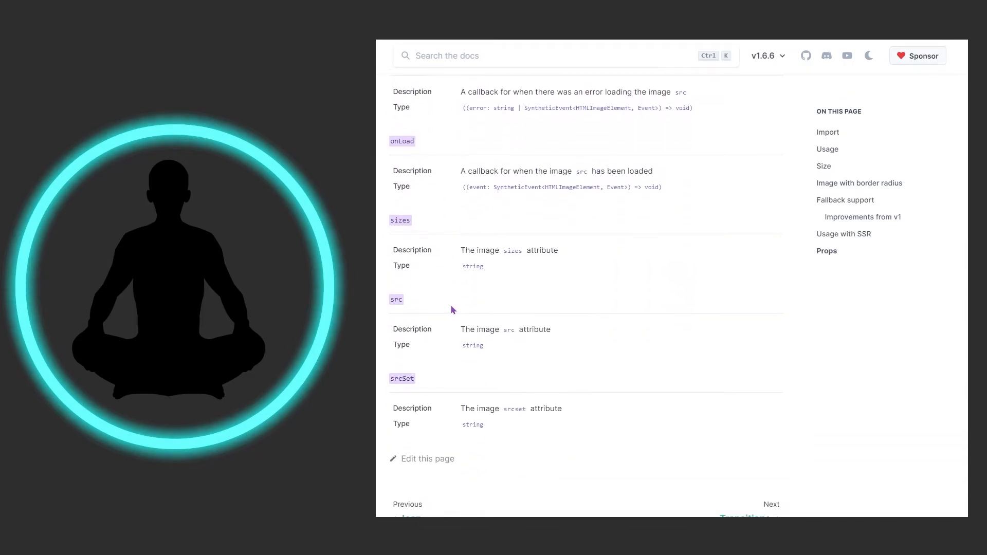
{"action": "scroll", "scroll_direction": "down", "scroll_amount": 3}
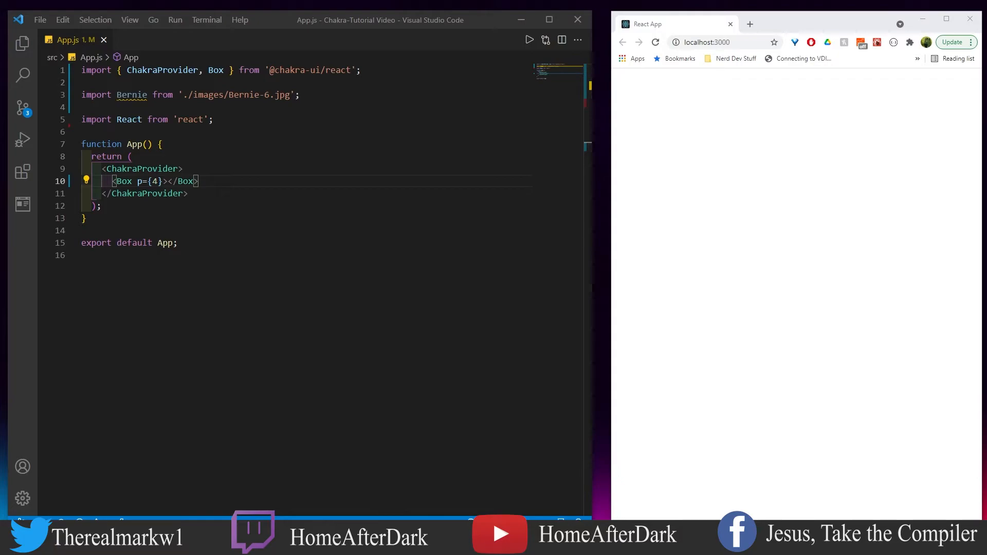
{"action": "mouse_move", "coordinate": [132, 94]}
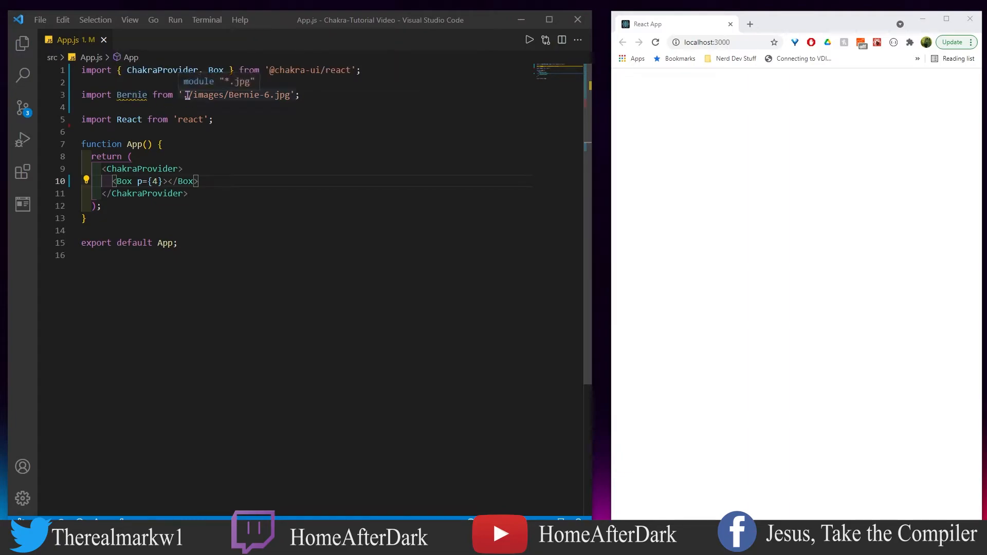
Toggle the Explorer sidebar to view src/images with the Bernie jpg files, then hide it.
{"action": "left_click", "coordinate": [22, 43]}
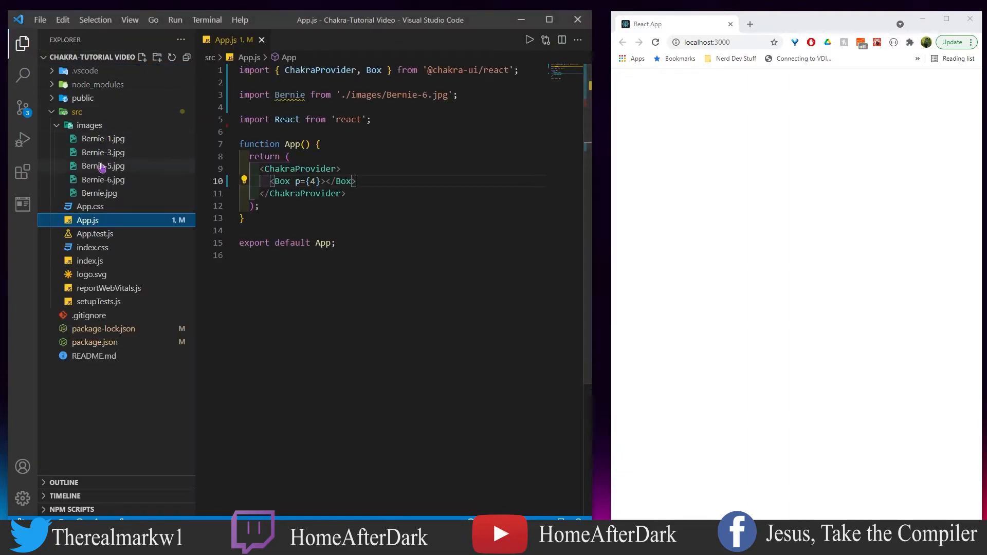
{"action": "left_click", "coordinate": [23, 44]}
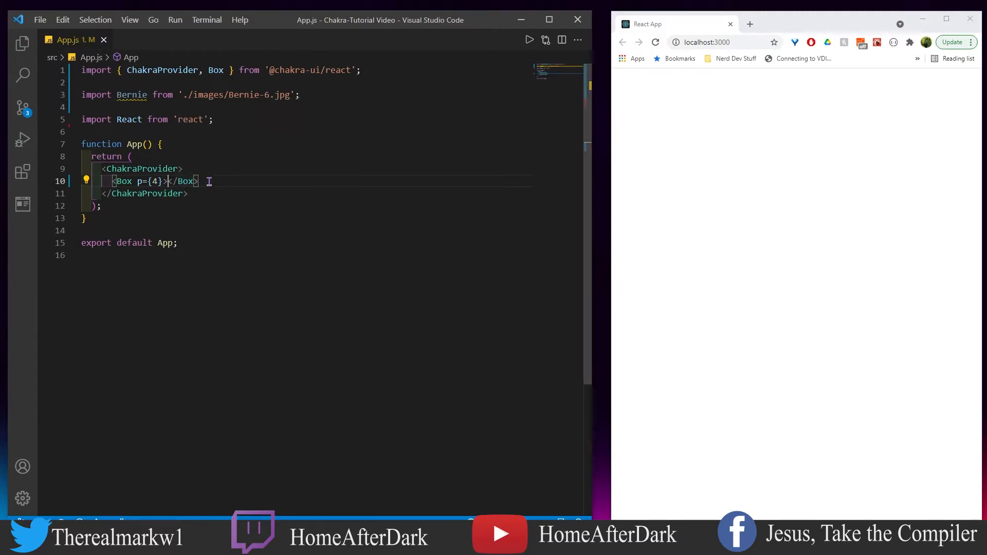
Add an auto-imported Chakra <Image boxSize="200px" src={Bernie} alt="Bernie!!" /> inside the Box.
{"action": "type", "text": "<Im"}
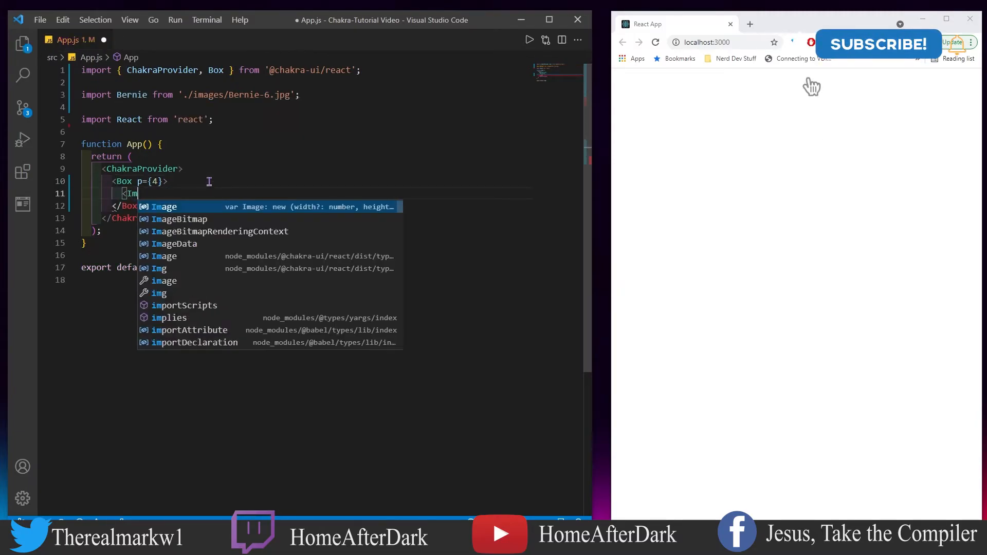
{"action": "key", "text": "Tab"}
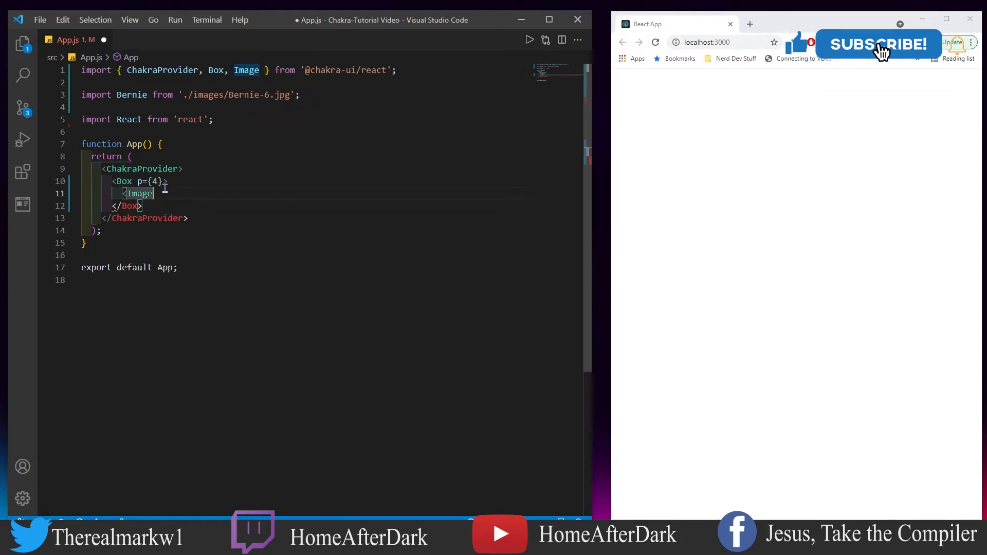
{"action": "type", "text": "boxSize"}
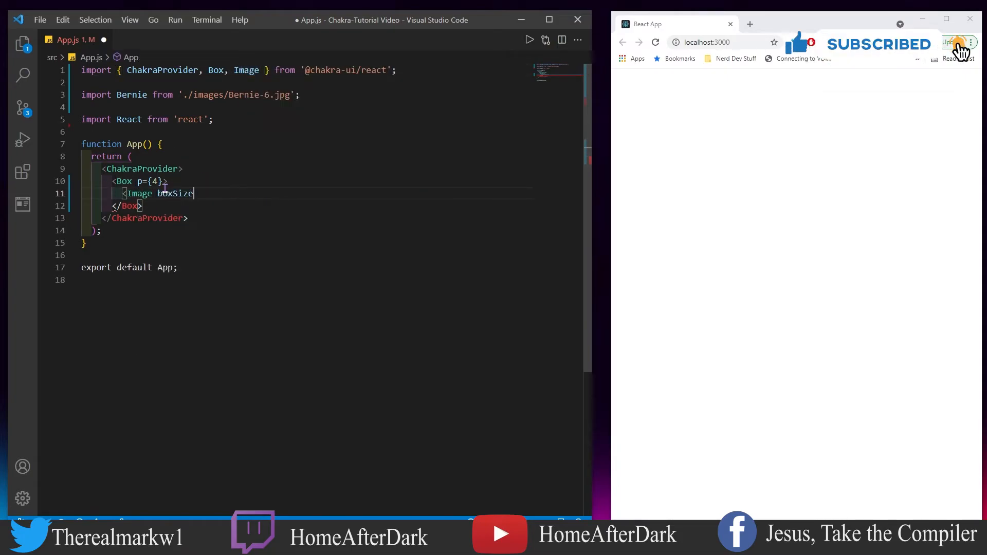
{"action": "type", "text": "\"200px\" s"}
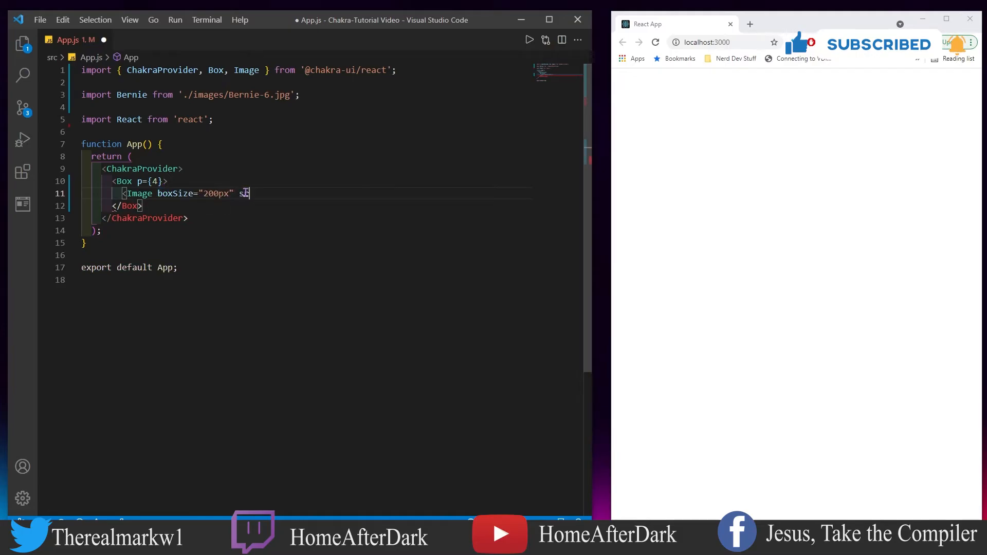
{"action": "type", "text": "rc={Bernie} a;"}
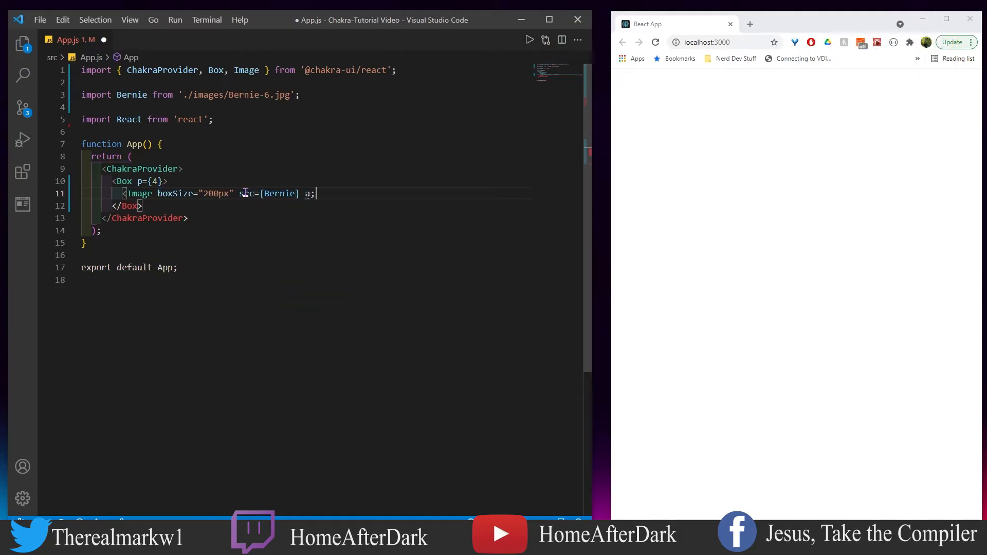
{"action": "type", "text": "alt=\"Bernie!!\" />"}
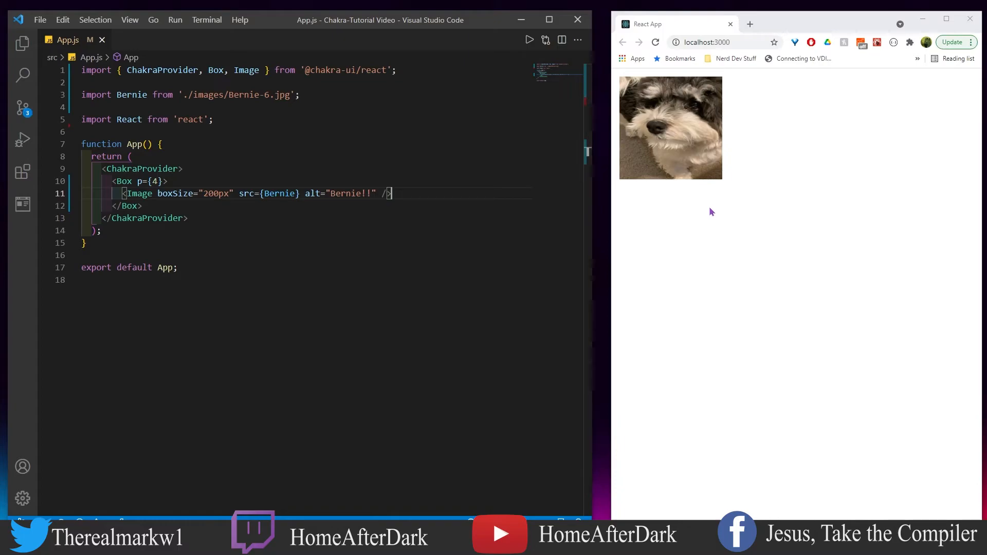
{"action": "mouse_move", "coordinate": [661, 127]}
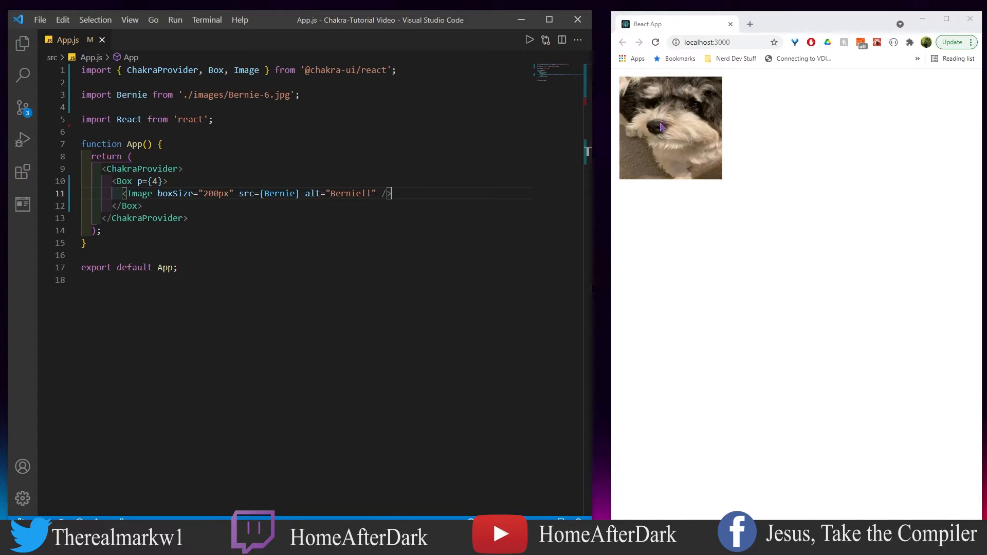
{"action": "mouse_move", "coordinate": [657, 132]}
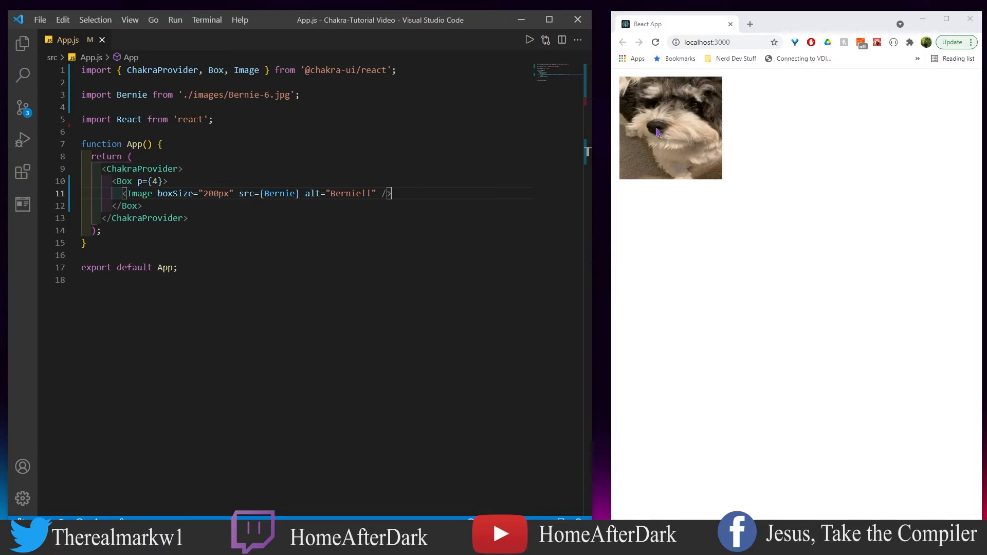
{"action": "mouse_move", "coordinate": [659, 117]}
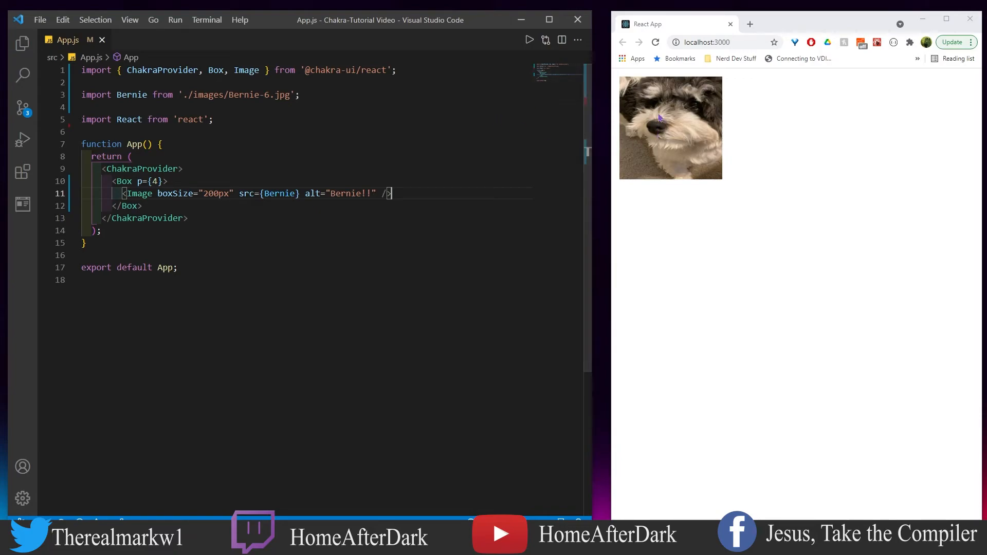
{"action": "mouse_move", "coordinate": [677, 165]}
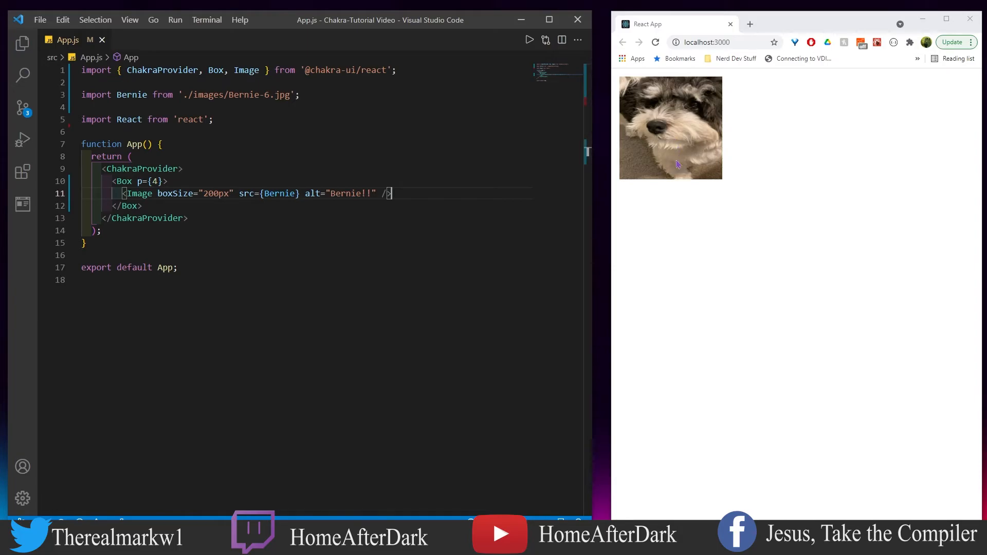
{"action": "left_click", "coordinate": [23, 43]}
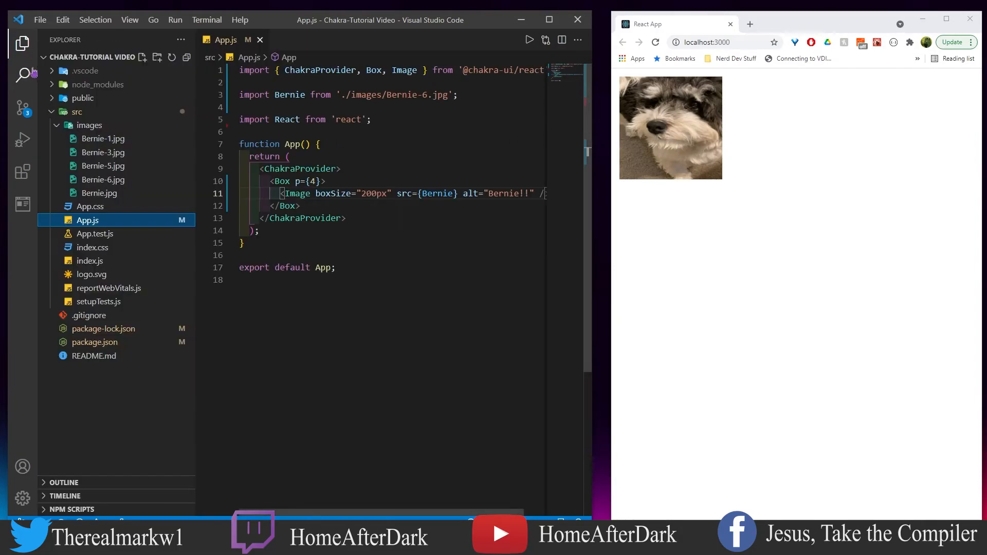
{"action": "double_click", "coordinate": [103, 179]}
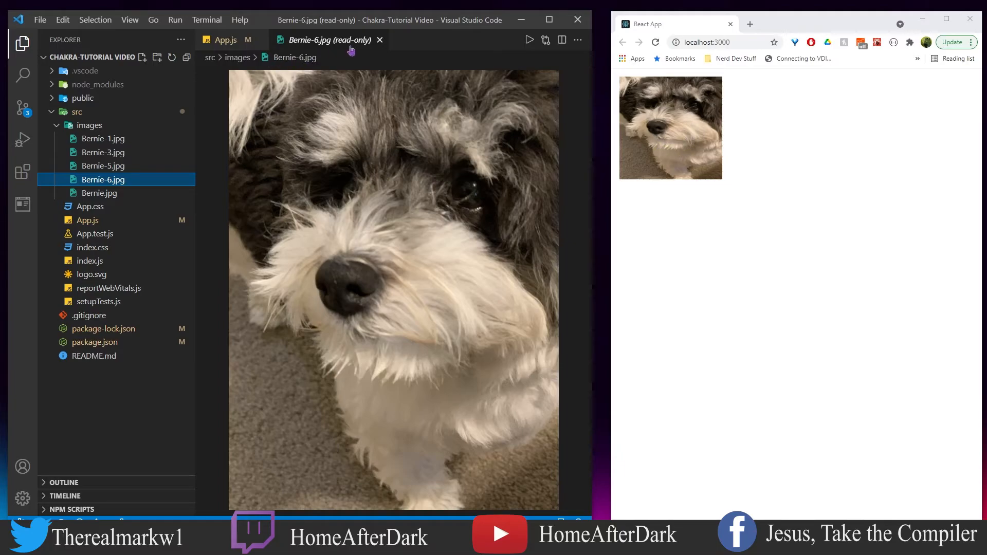
{"action": "left_click", "coordinate": [225, 40]}
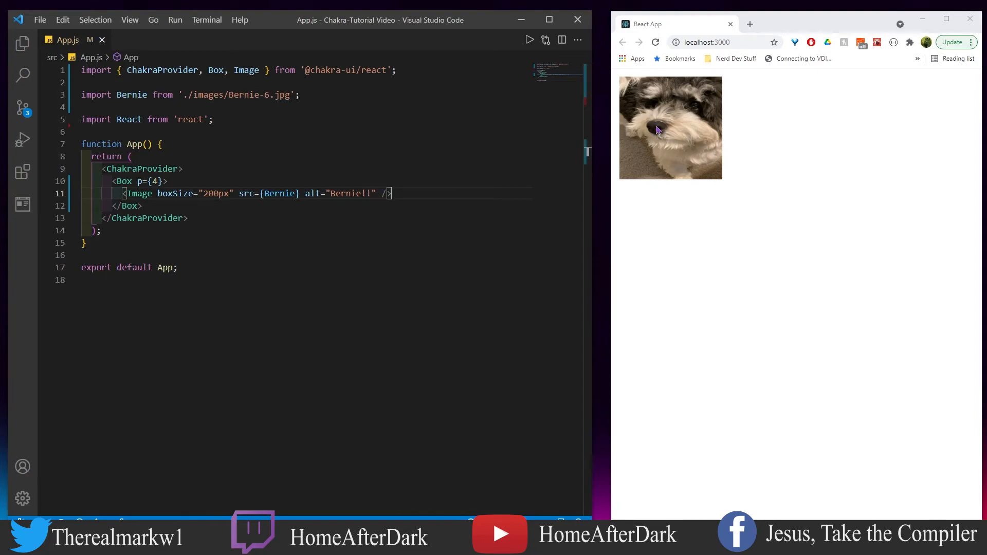
{"action": "mouse_move", "coordinate": [632, 91]}
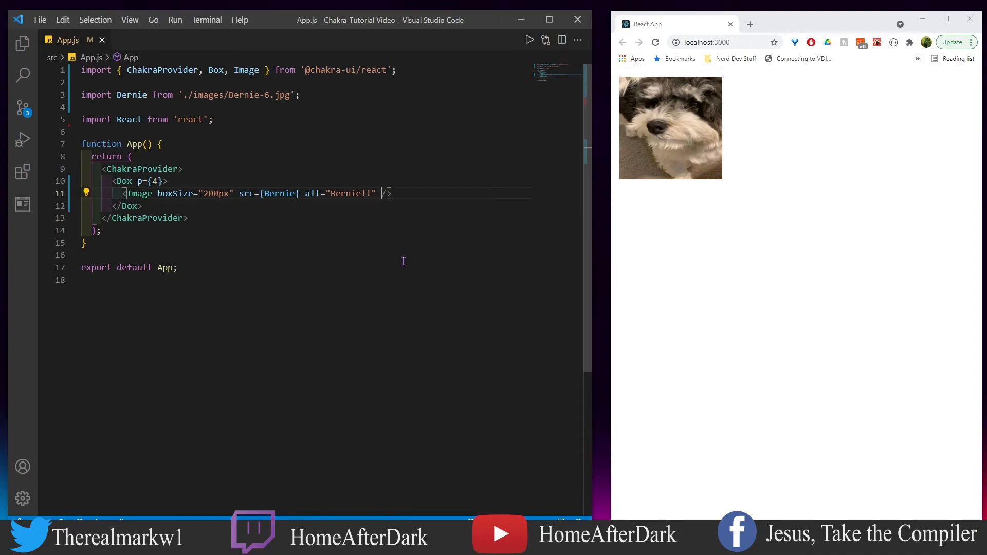
Add objectFit="cover" to the Bernie Image, choosing objectFit from autocomplete.
{"action": "type", "text": "obj"}
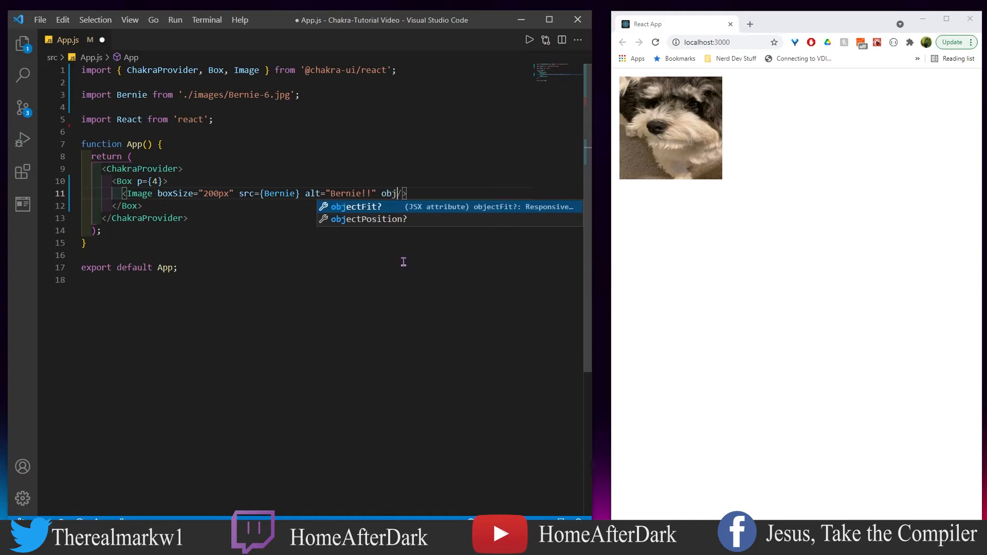
{"action": "type", "text": "objectFit=\"cover"}
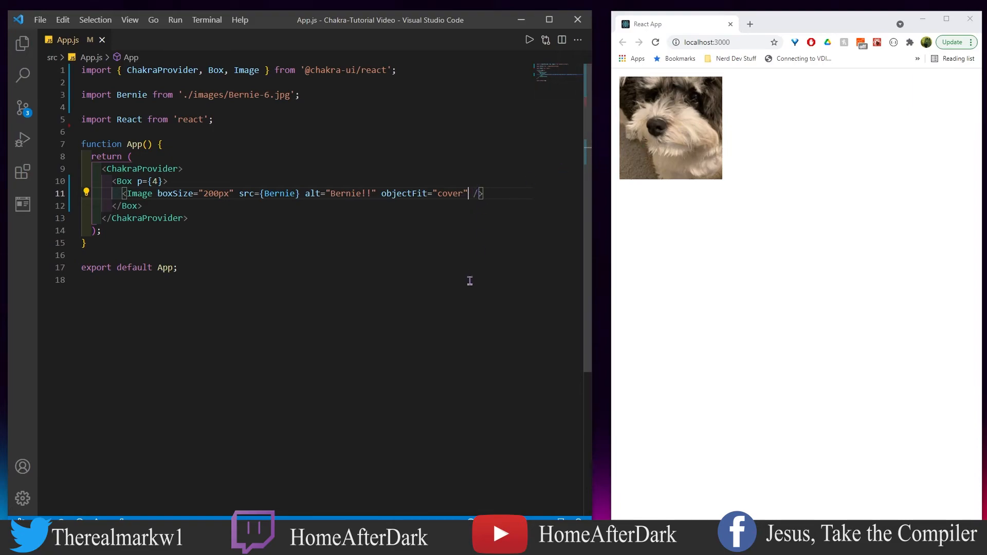
{"action": "mouse_move", "coordinate": [469, 300]}
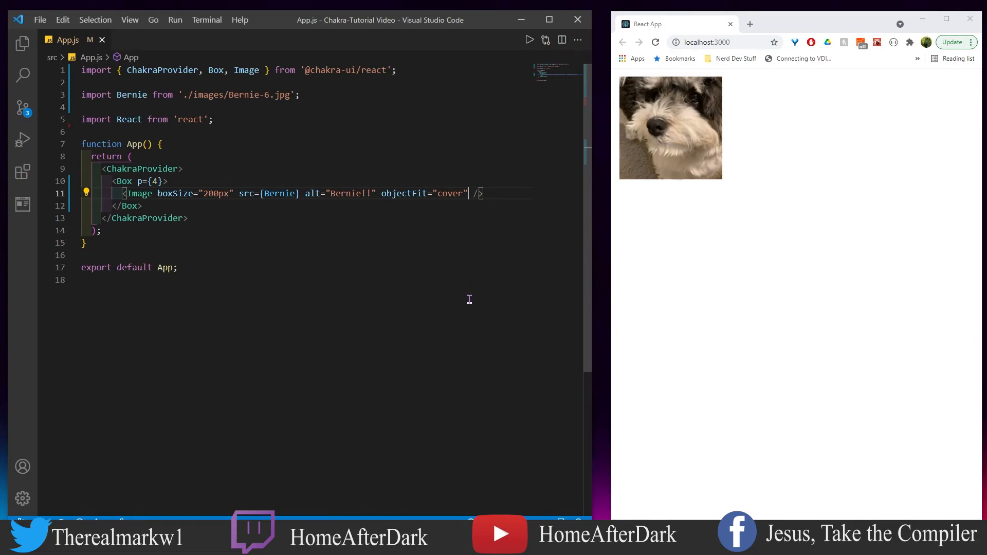
Add borderRadius="full" to the Image, then select the full value for replacement.
{"action": "type", "text": "borderRa"}
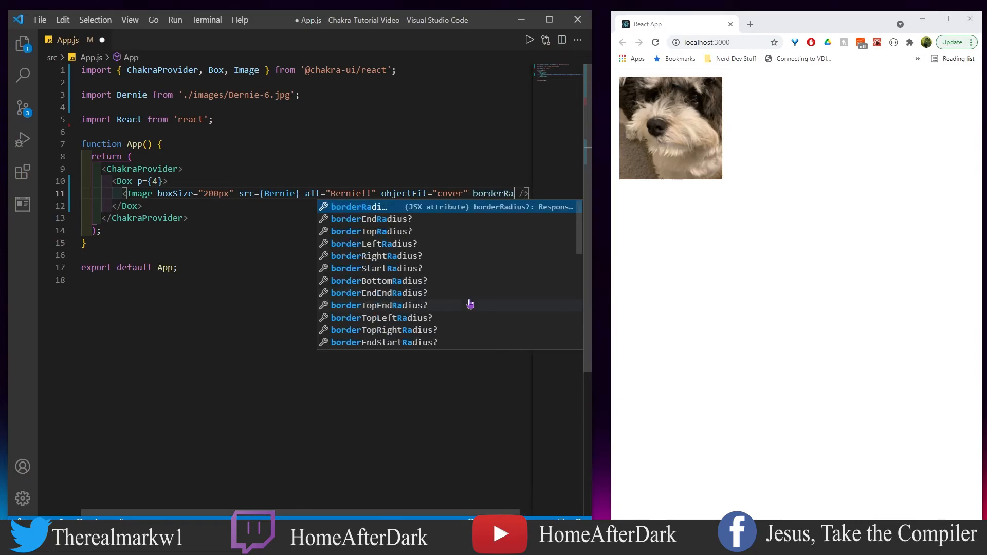
{"action": "type", "text": "=\""}
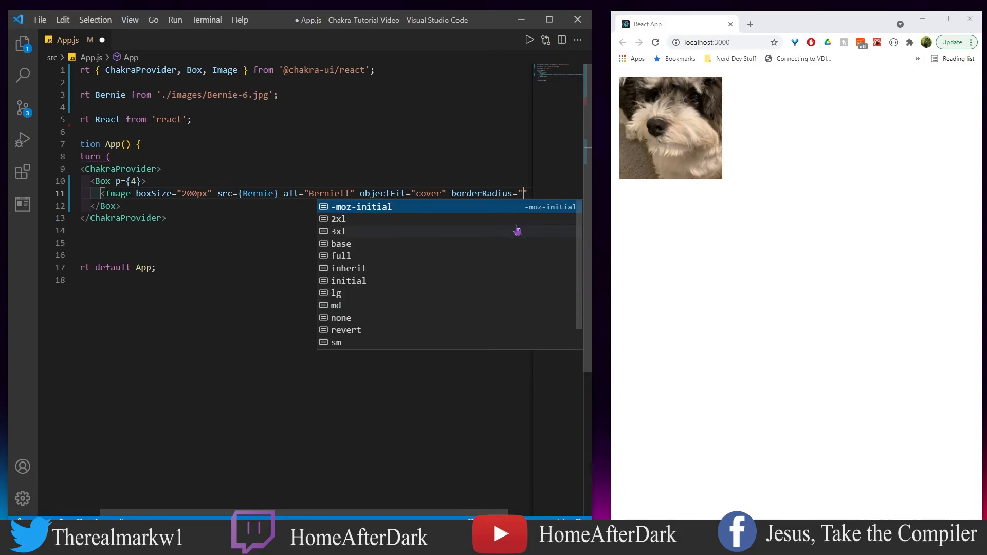
{"action": "mouse_move", "coordinate": [439, 261]}
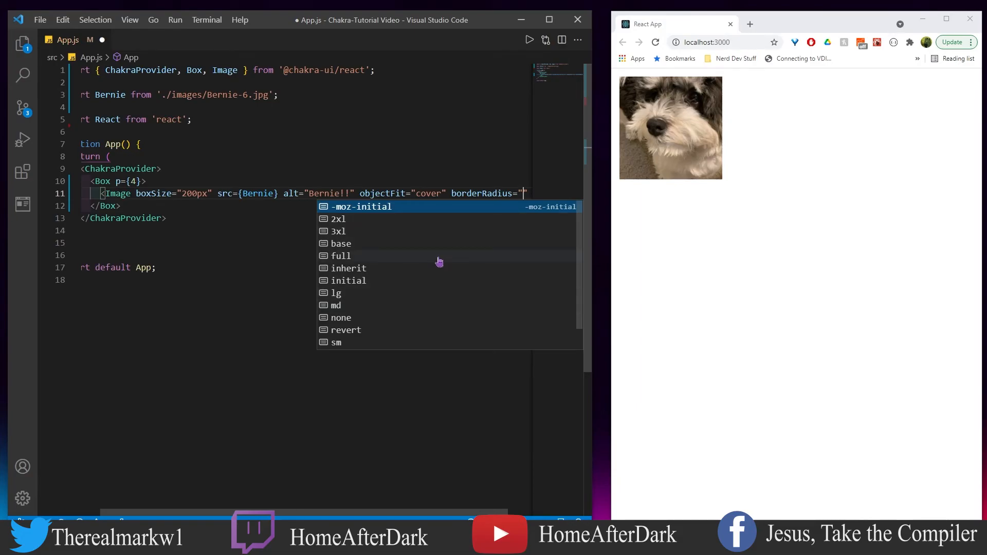
{"action": "left_click", "coordinate": [340, 255]}
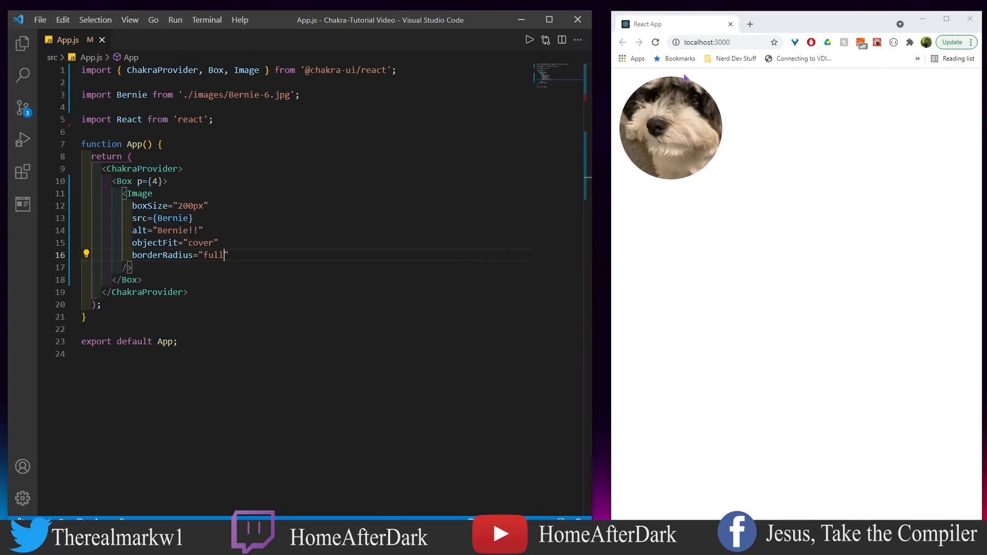
{"action": "mouse_move", "coordinate": [707, 263]}
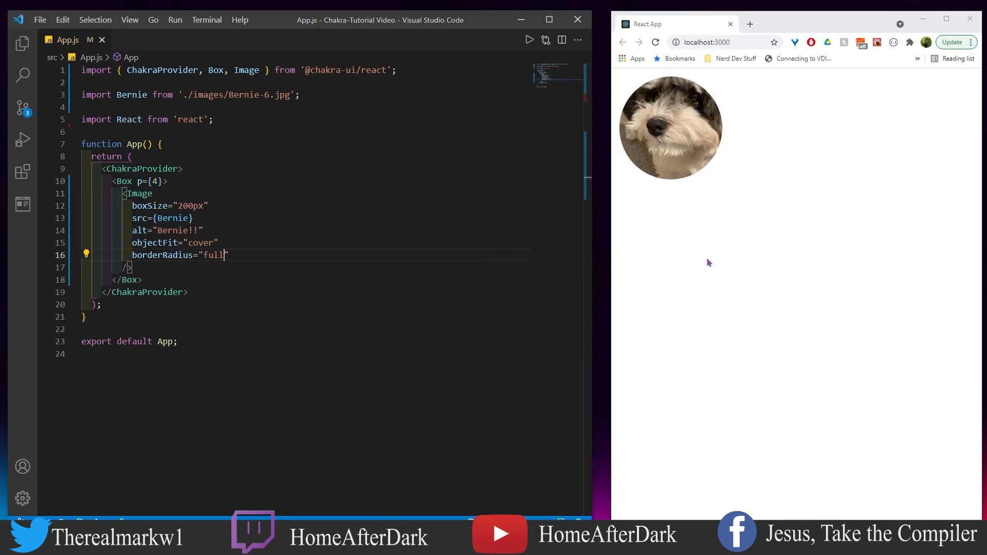
{"action": "double_click", "coordinate": [213, 255]}
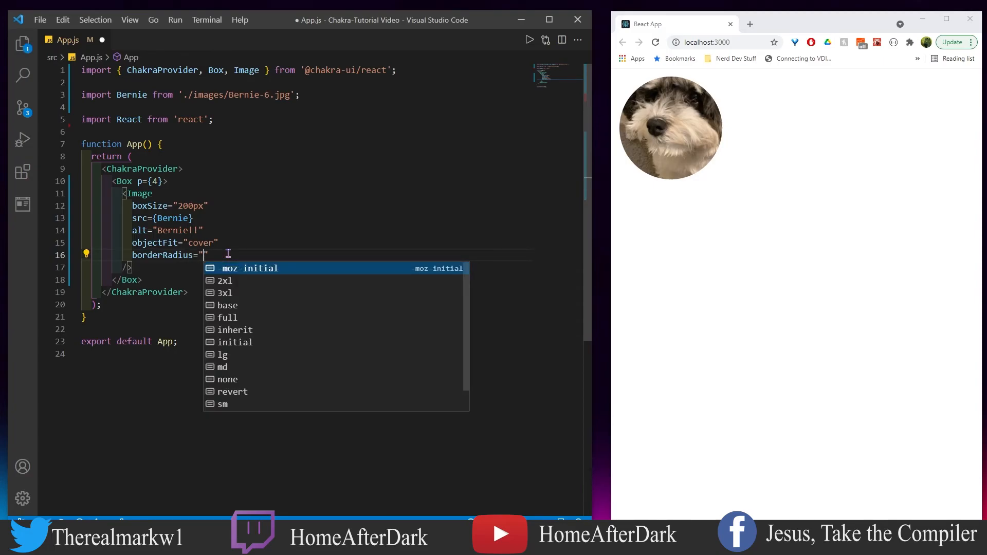
Set the Image's borderRadius value to 2xl and save App.js.
{"action": "type", "text": "2xl"}
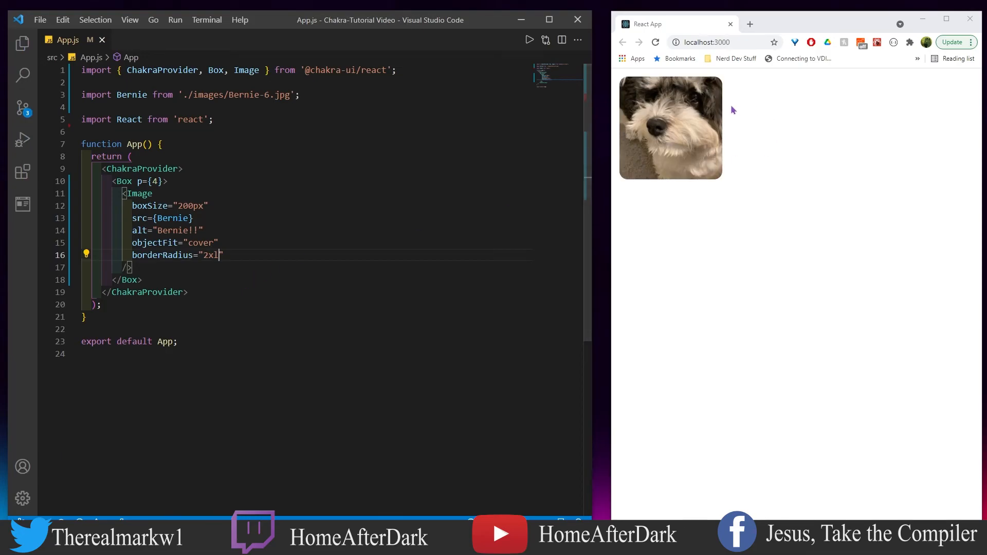
{"action": "mouse_move", "coordinate": [630, 177]}
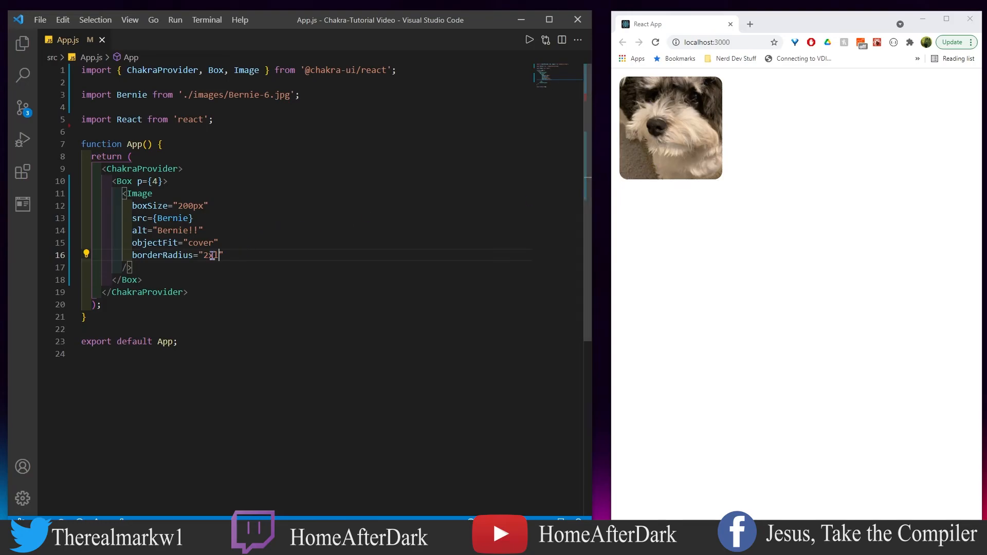
{"action": "type", "text": "xl"}
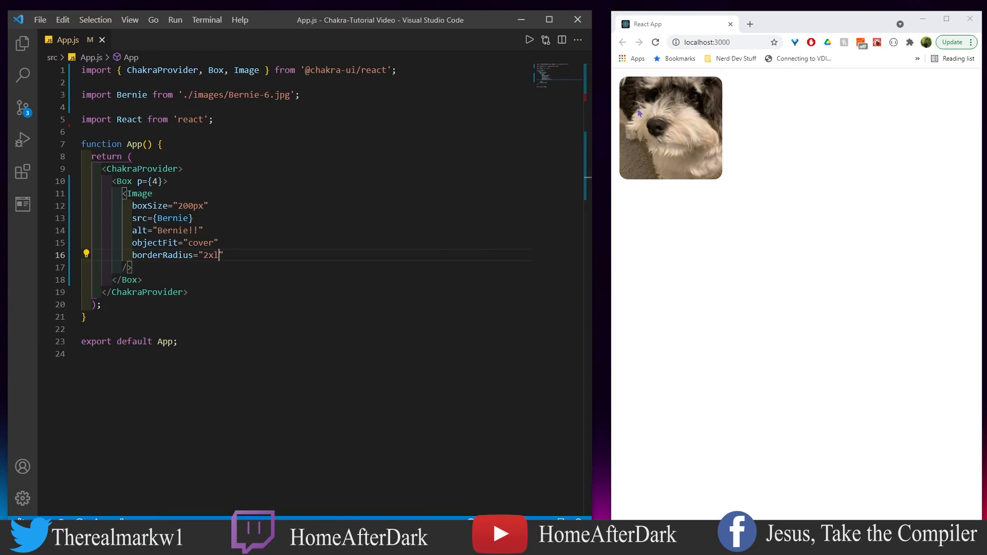
{"action": "mouse_move", "coordinate": [673, 116]}
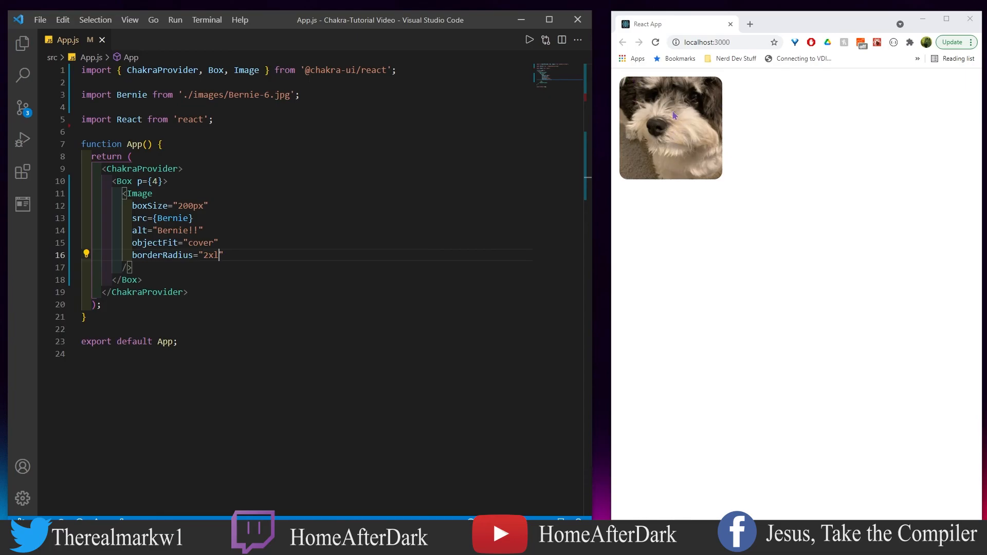
{"action": "mouse_move", "coordinate": [671, 124]}
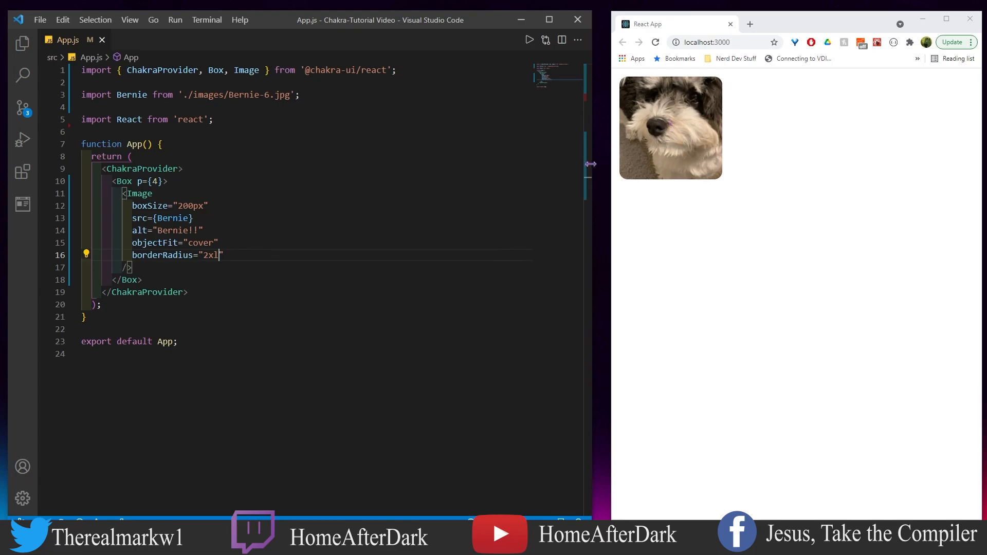
{"action": "mouse_move", "coordinate": [458, 198]}
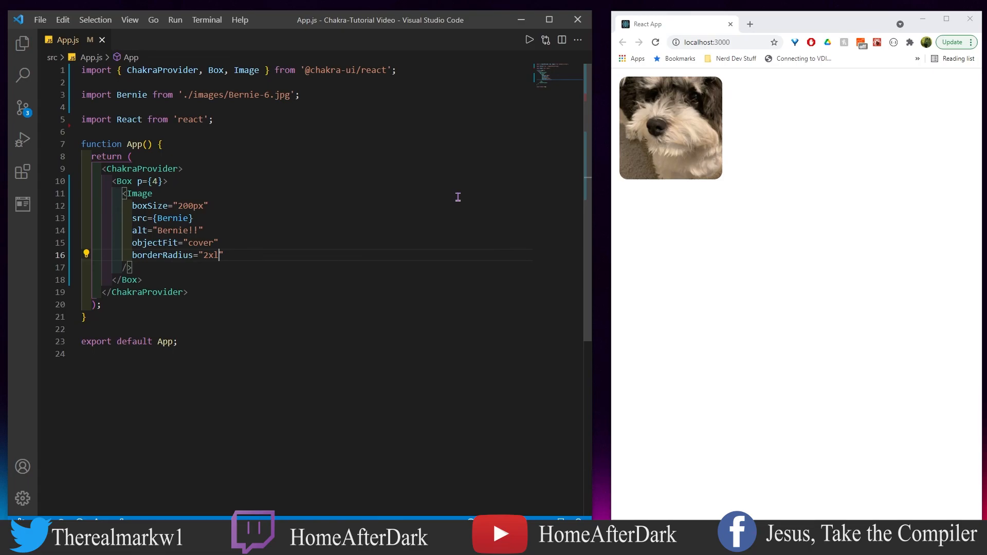
{"action": "mouse_move", "coordinate": [445, 187]}
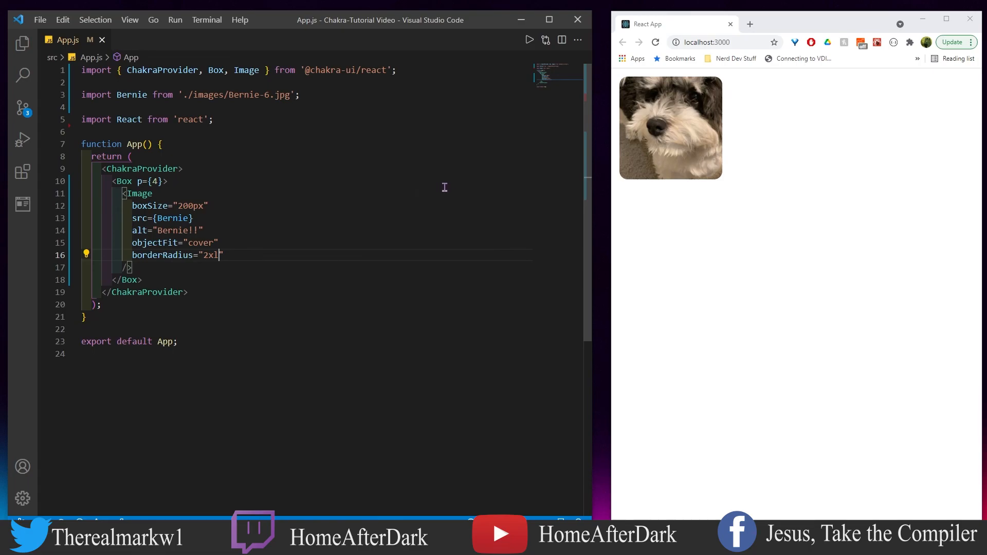